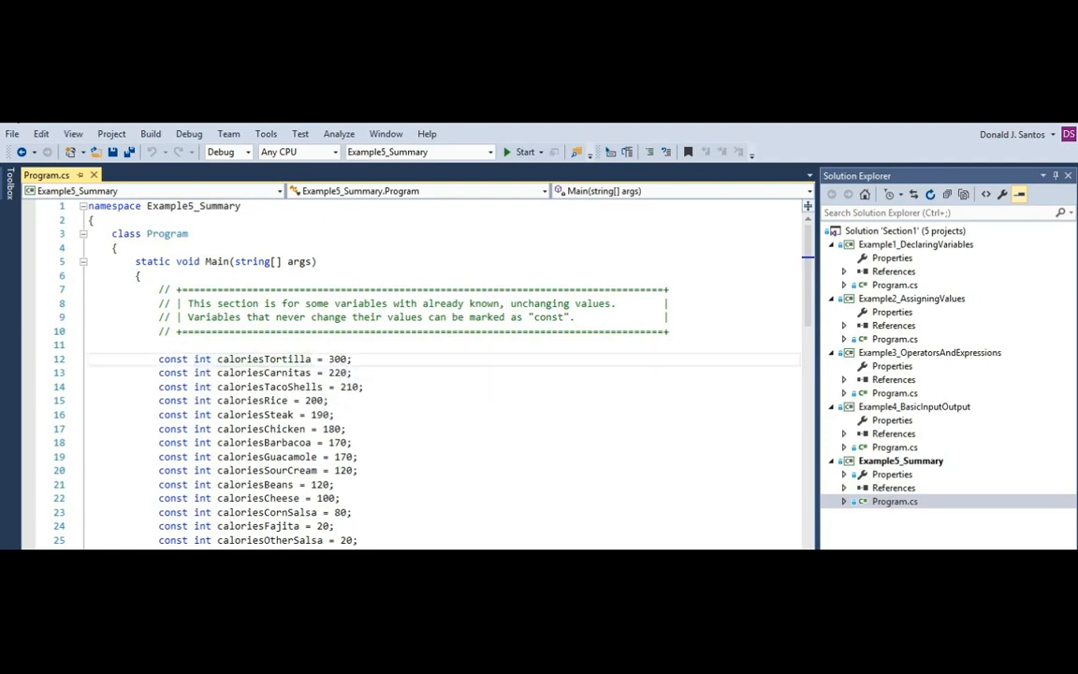
Step: Highlight the const keyword, the firstName/lastName variables and the ingredient declarations on lines 35–48
double_click(281, 358)
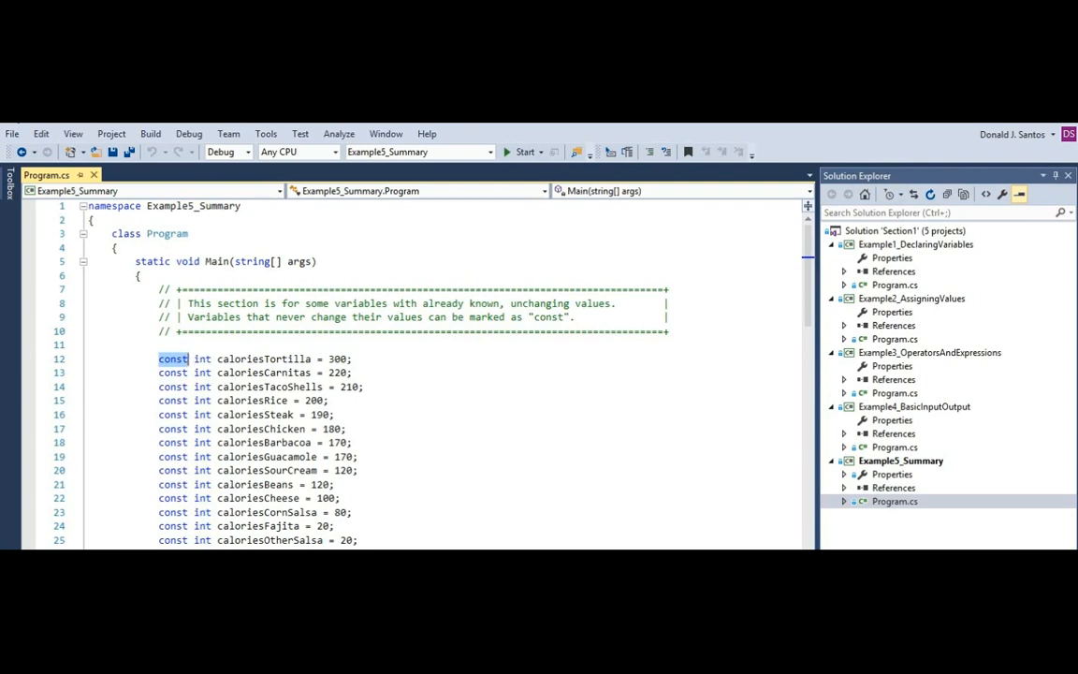
left_click_drag(159, 400, 355, 540)
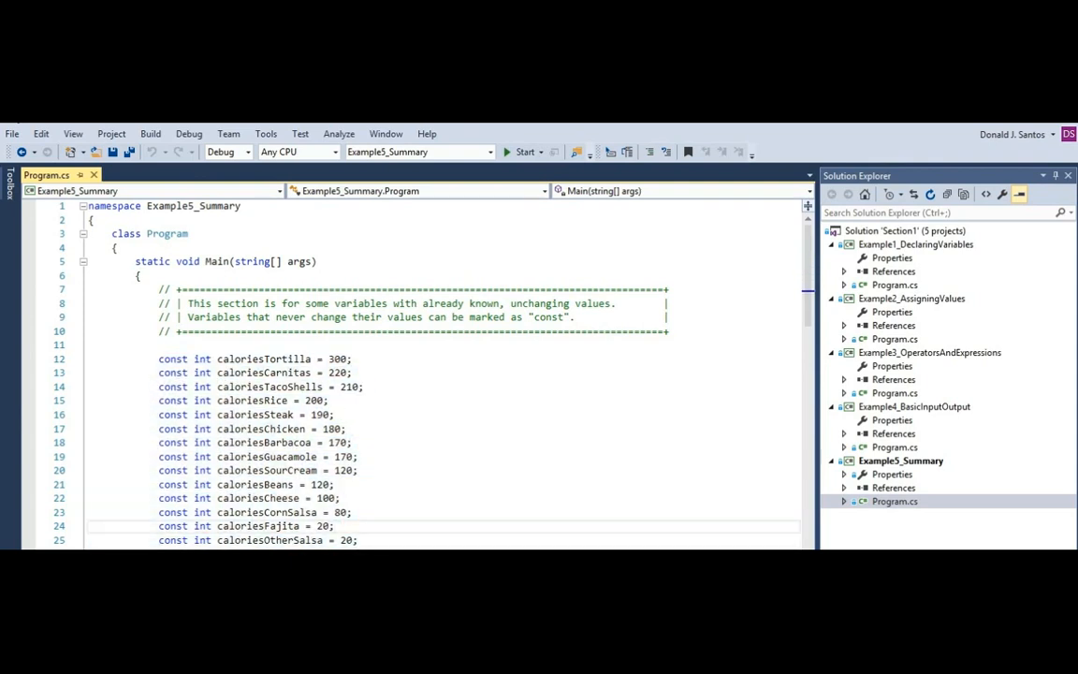
left_click_drag(158, 358, 357, 540)
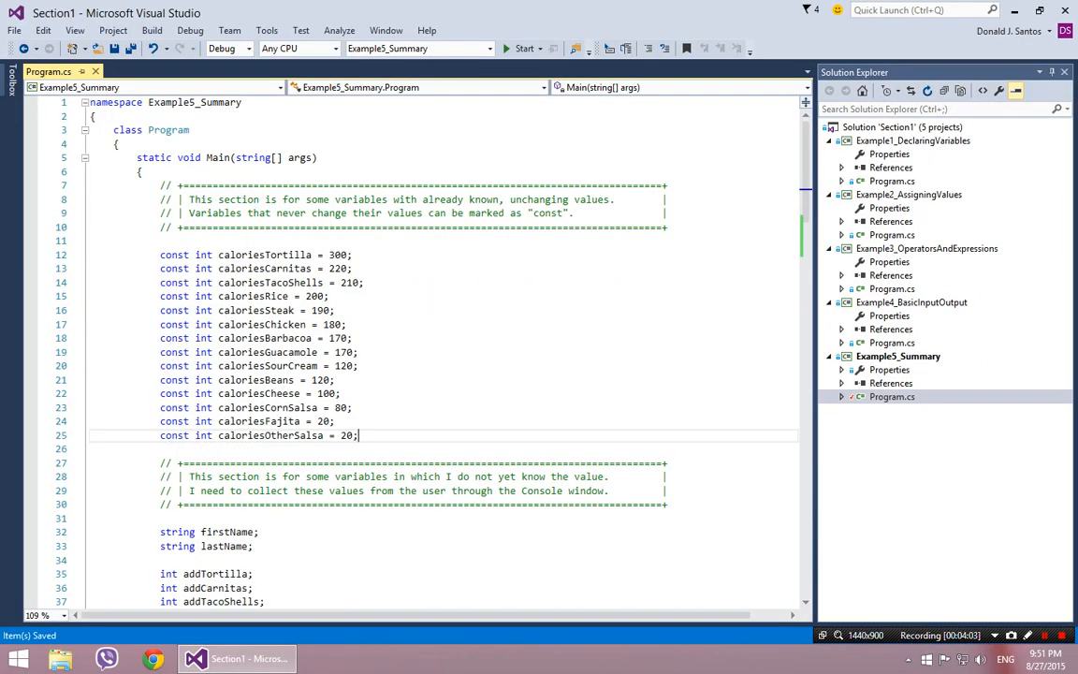
scroll("down", 3)
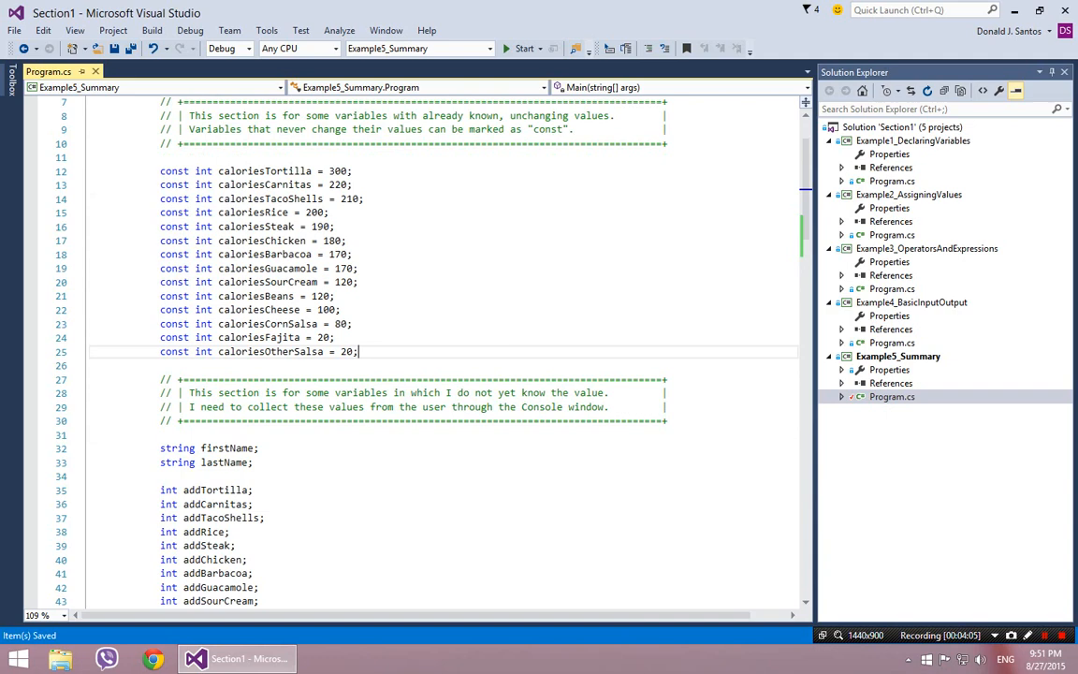
scroll("down", 3)
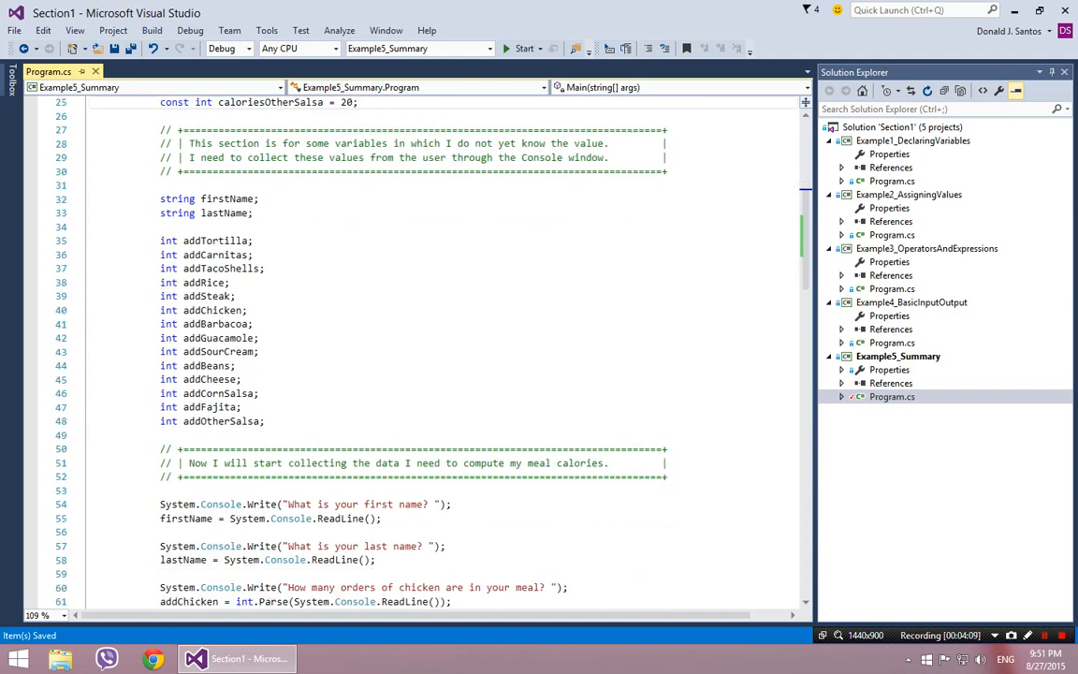
left_click_drag(208, 157, 290, 157)
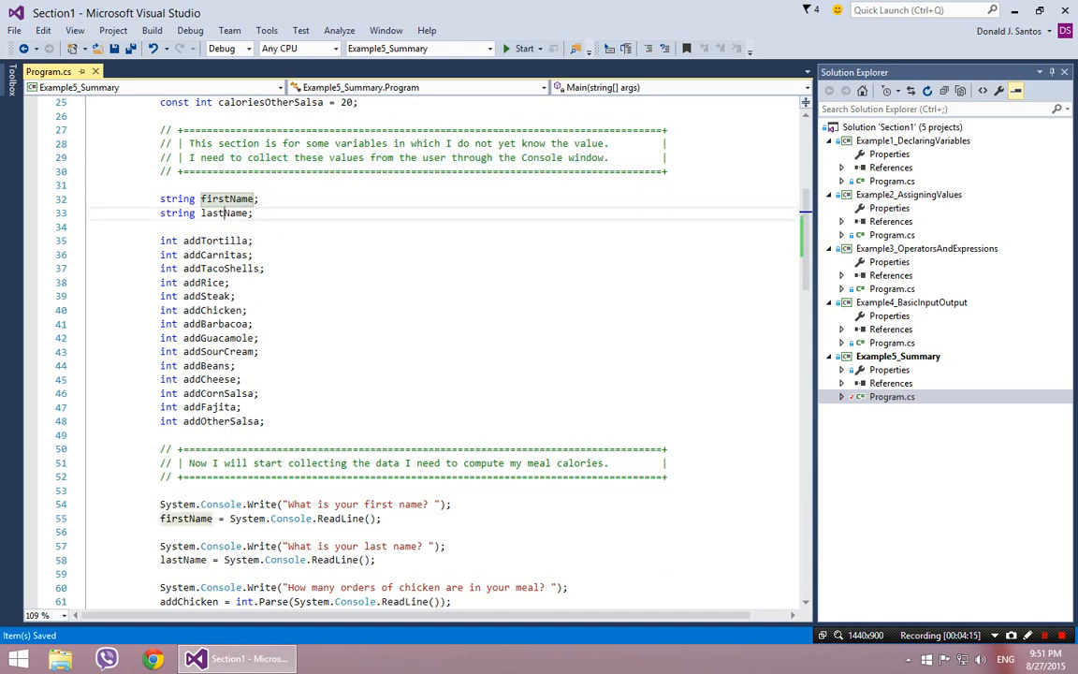
left_click_drag(160, 240, 235, 296)
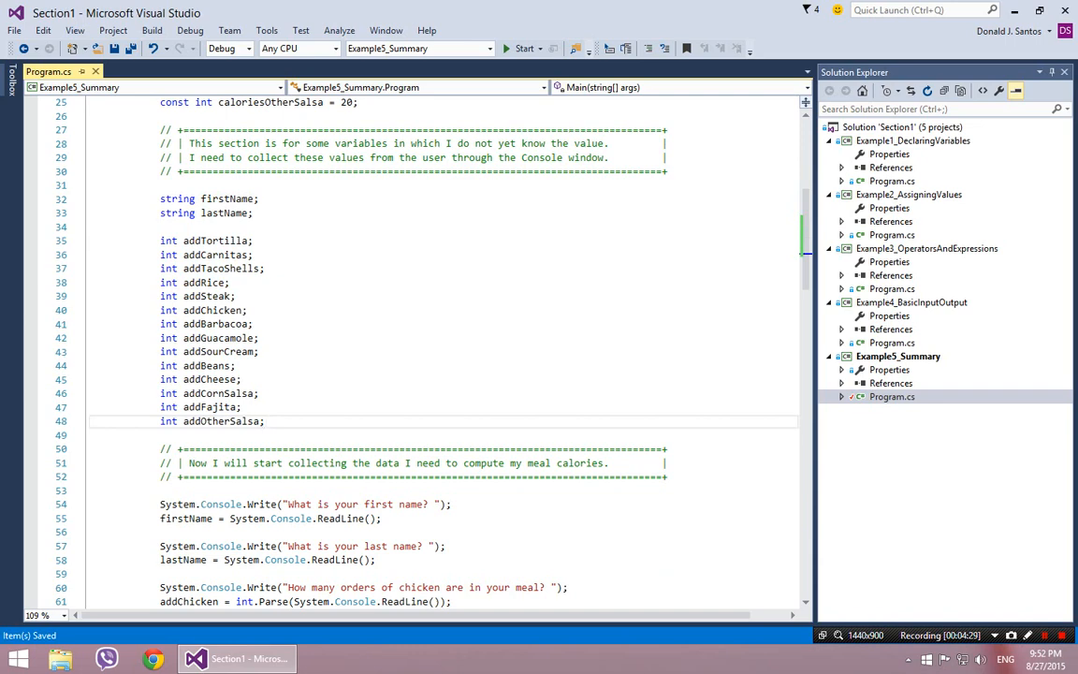
left_click_drag(164, 241, 265, 421)
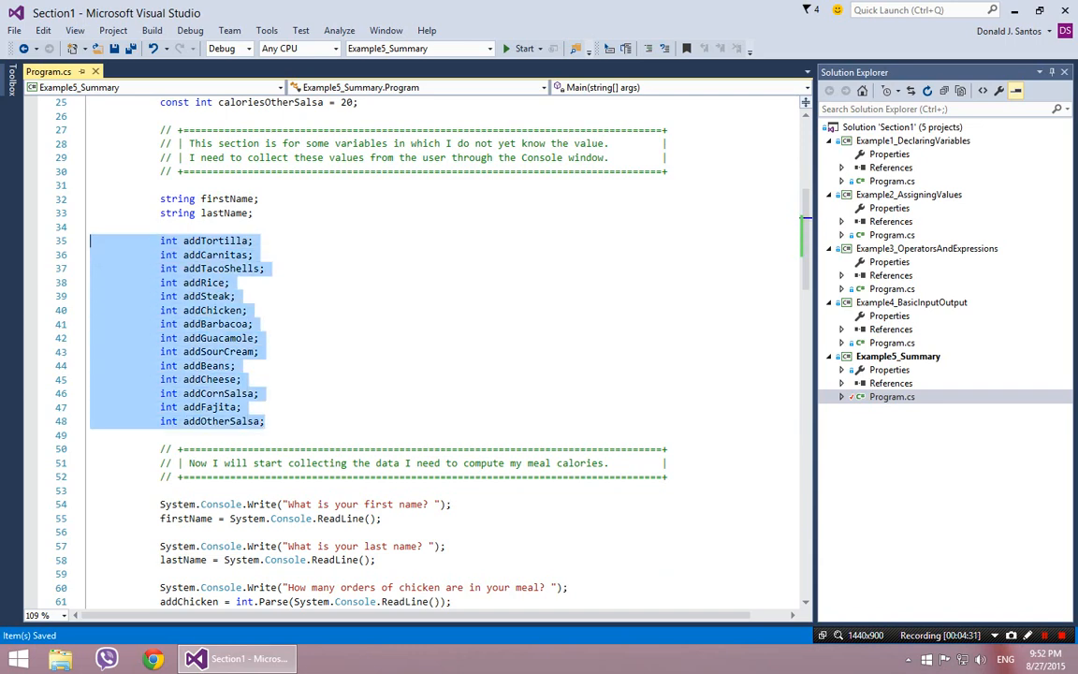
left_click(265, 421)
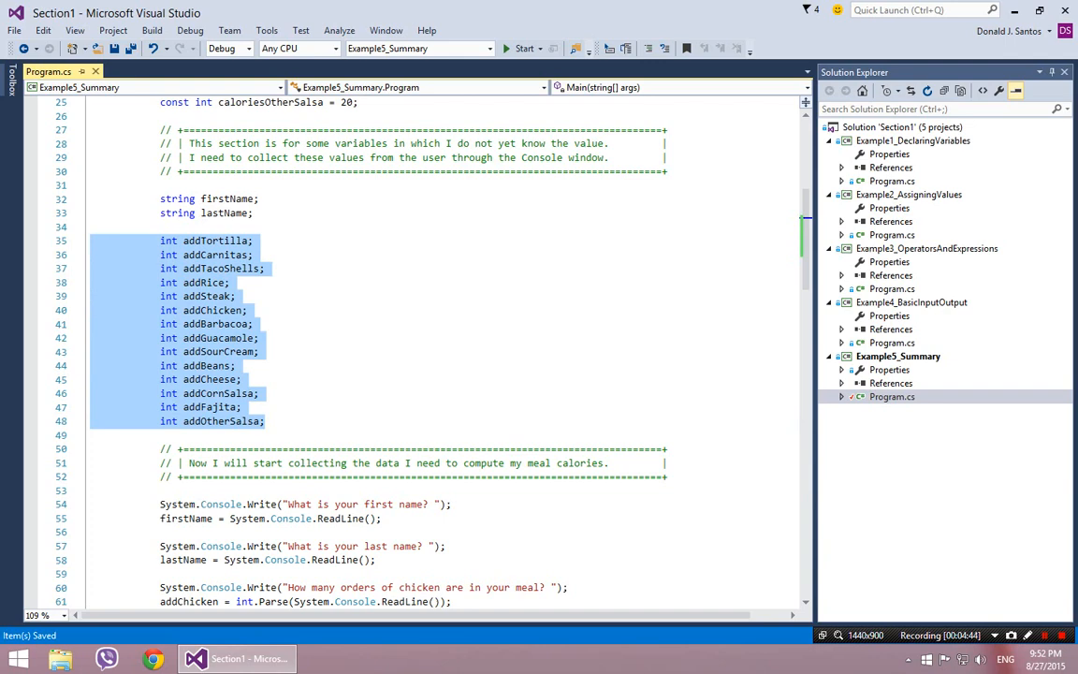
Step: Highlight addChicken on line 61 and the zero starting value of totalMealCalories
scroll("down", 3)
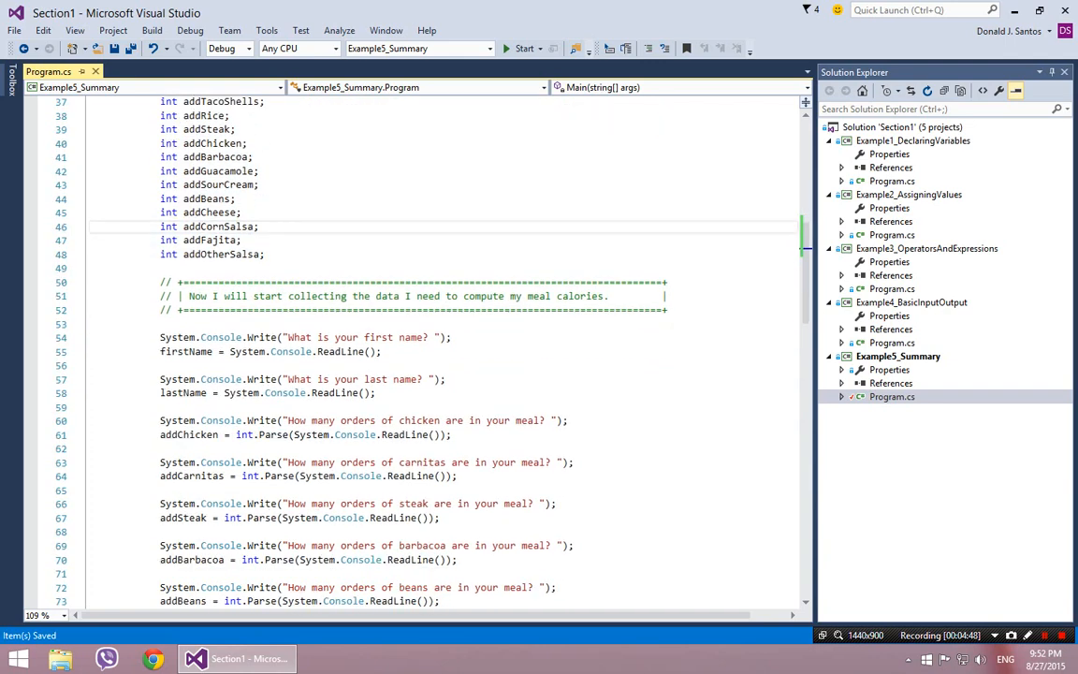
scroll("down", 3)
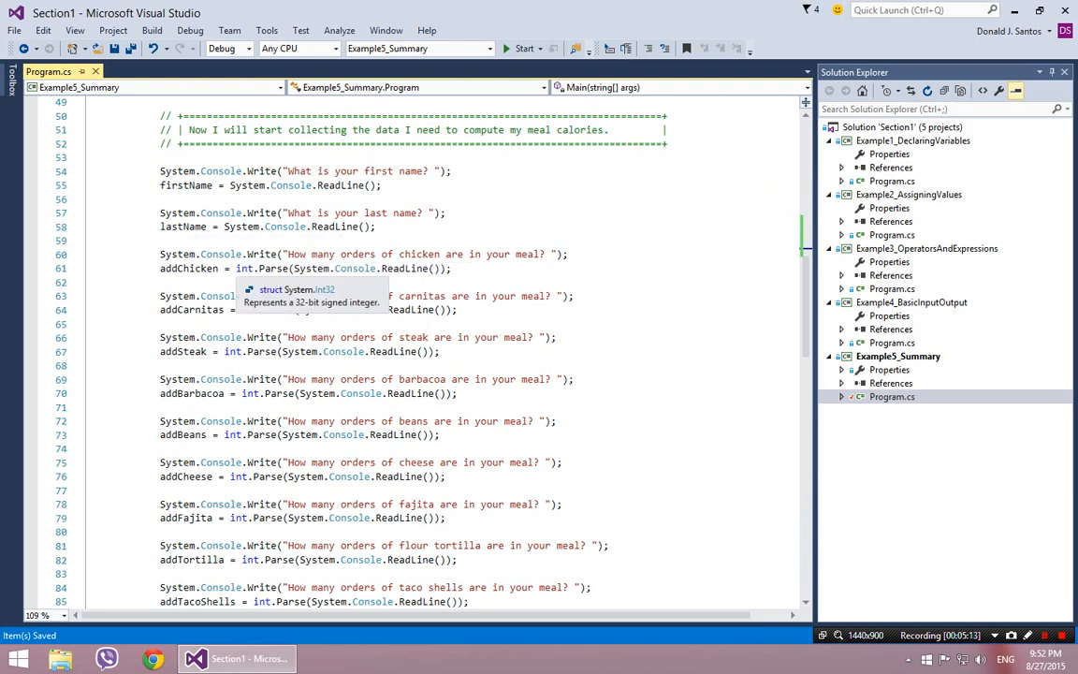
double_click(189, 269)
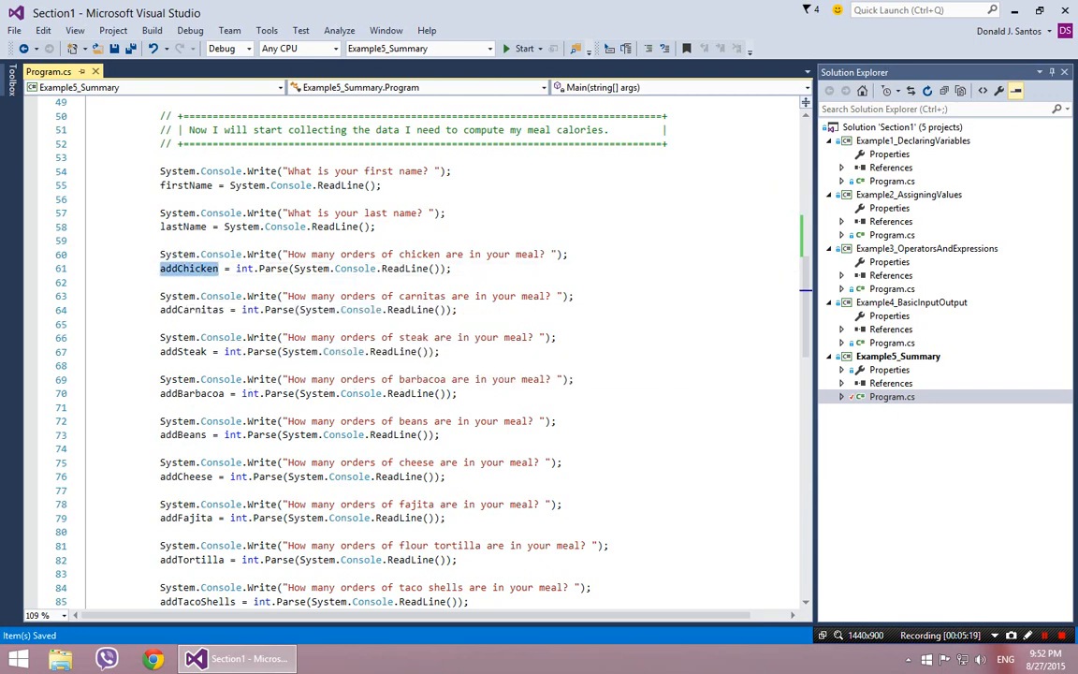
mouse_move(187, 310)
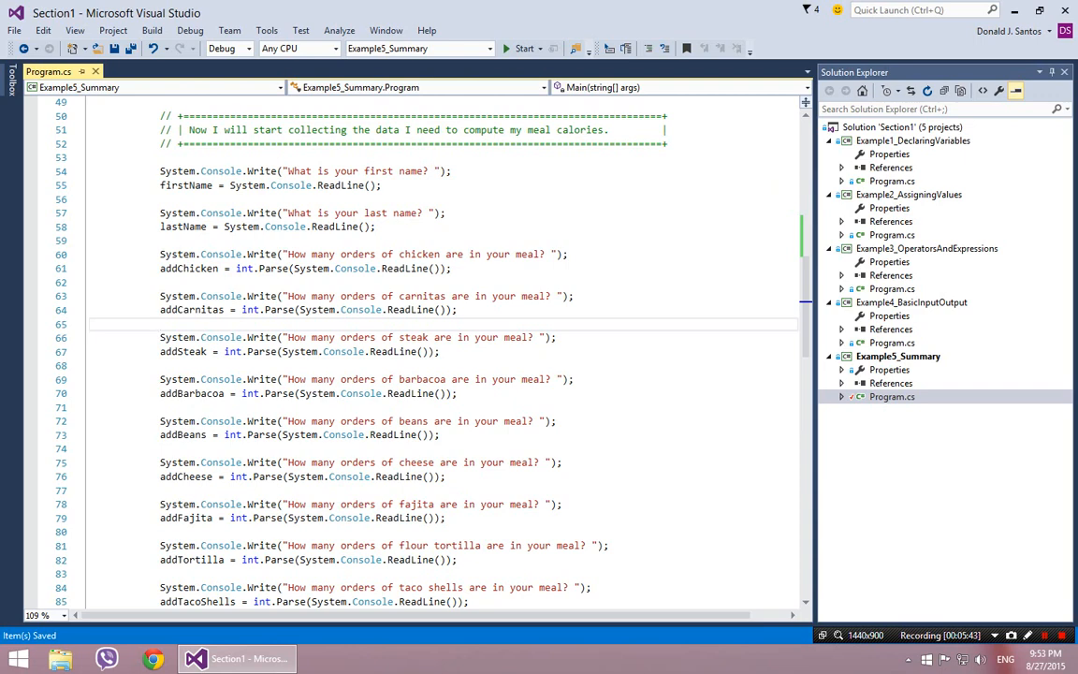
scroll("down", 3)
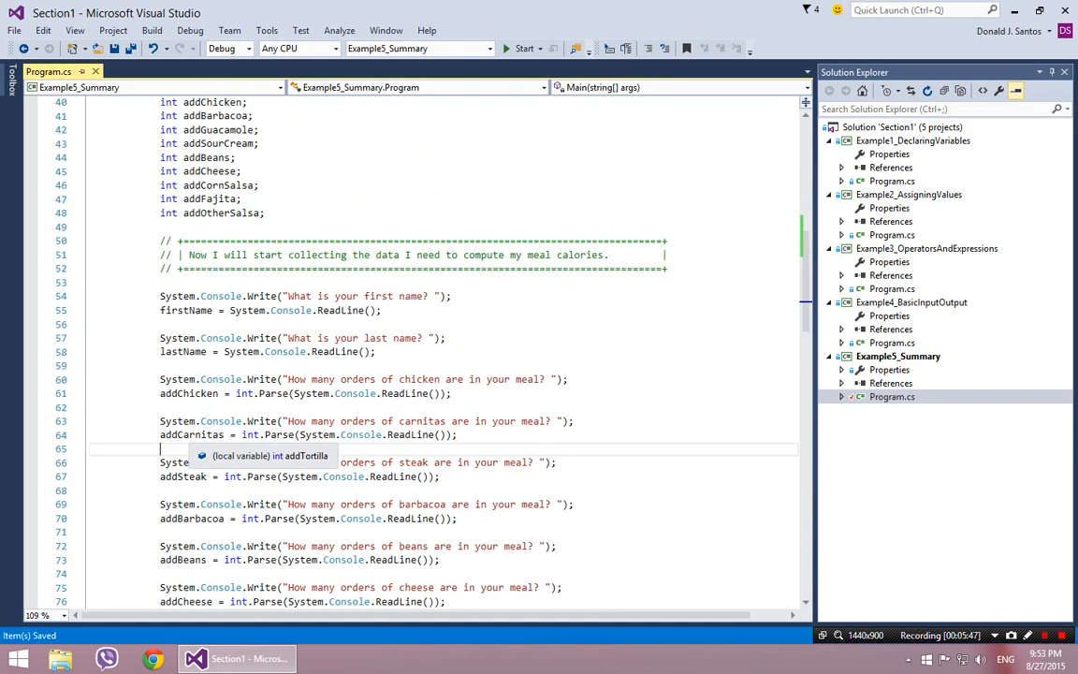
scroll("down", 3)
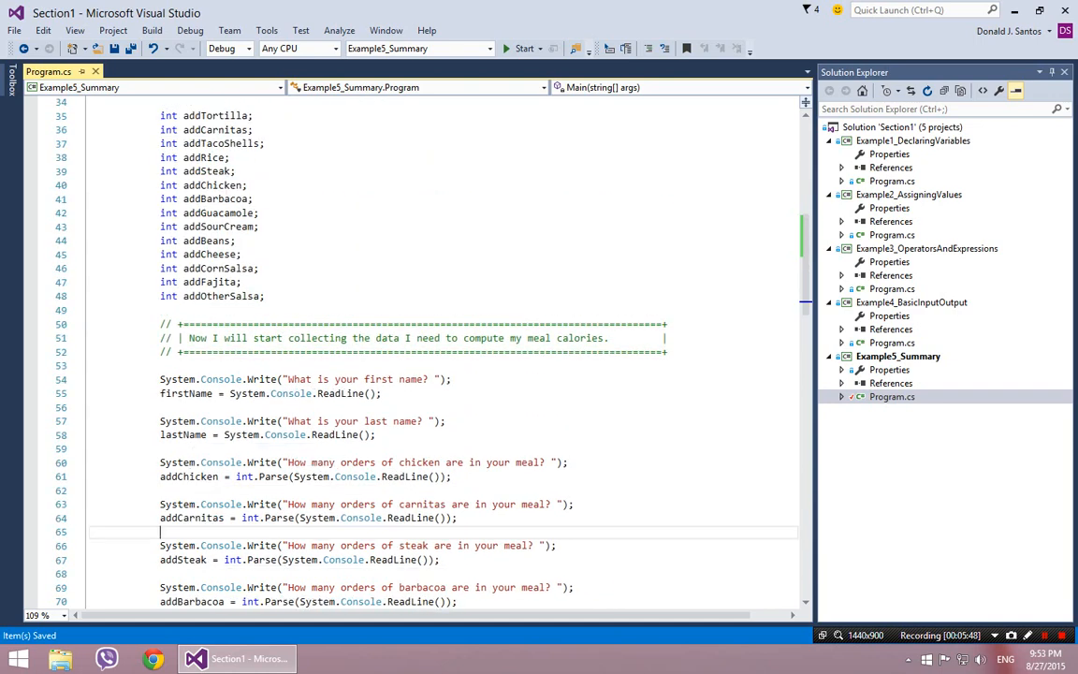
scroll("down", 3)
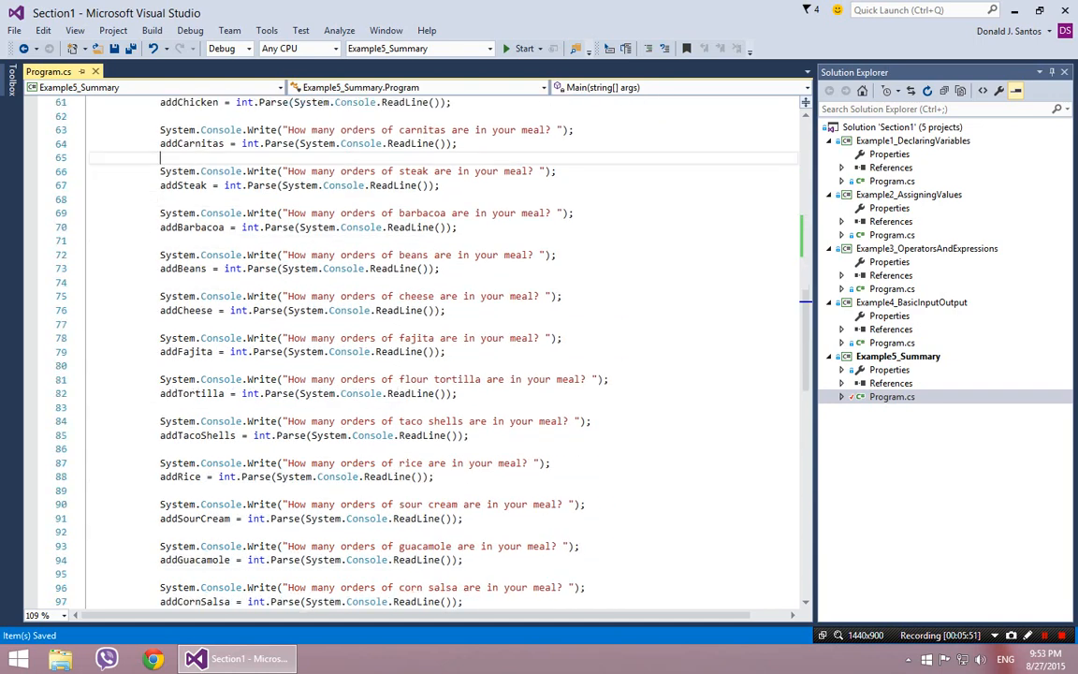
scroll("down", 3)
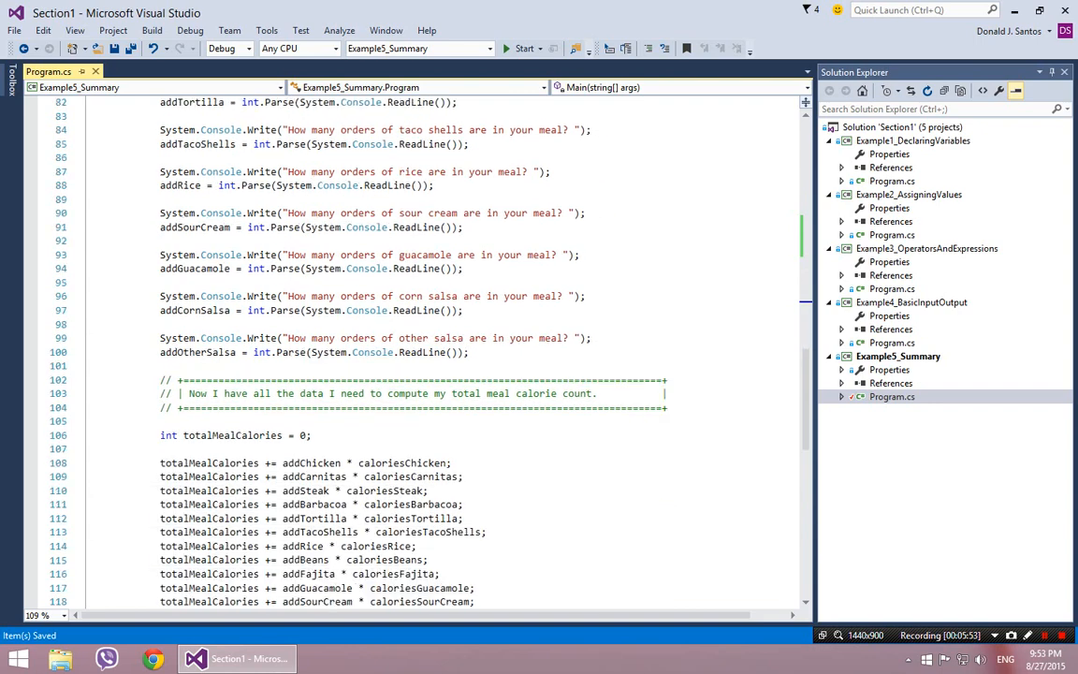
scroll("down", 3)
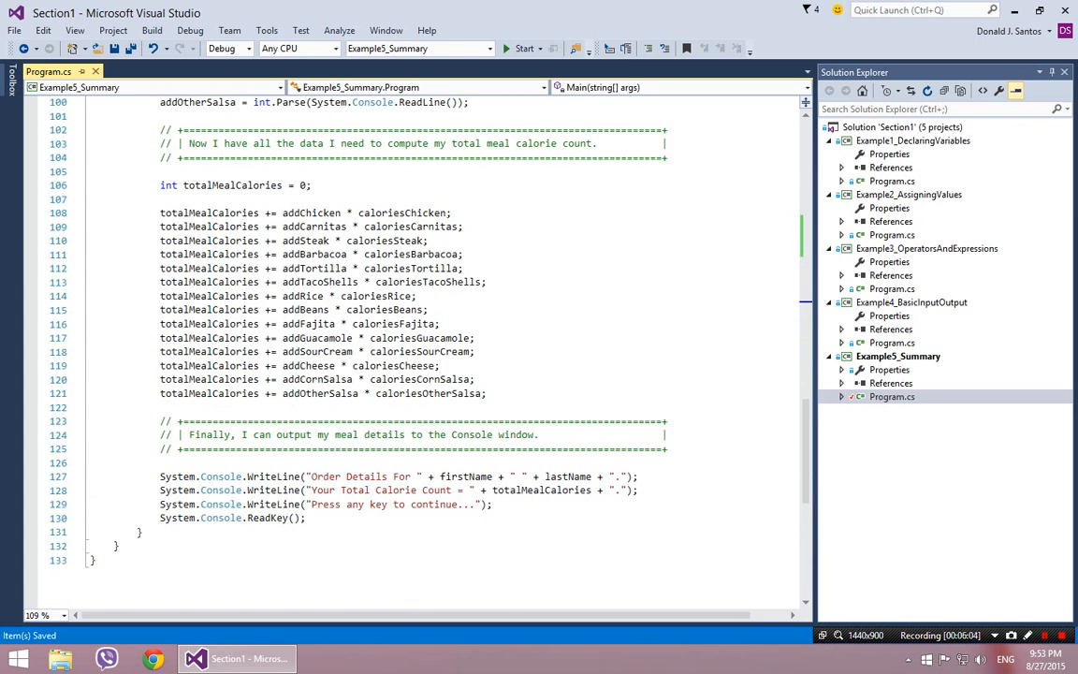
triple_click(234, 184)
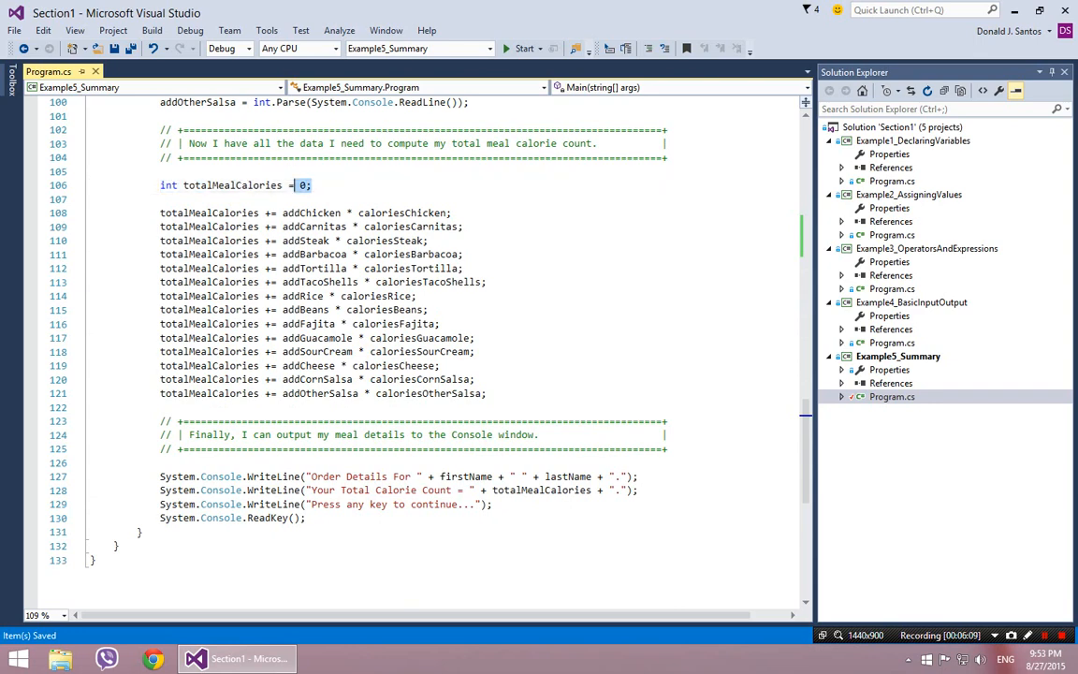
triple_click(234, 184)
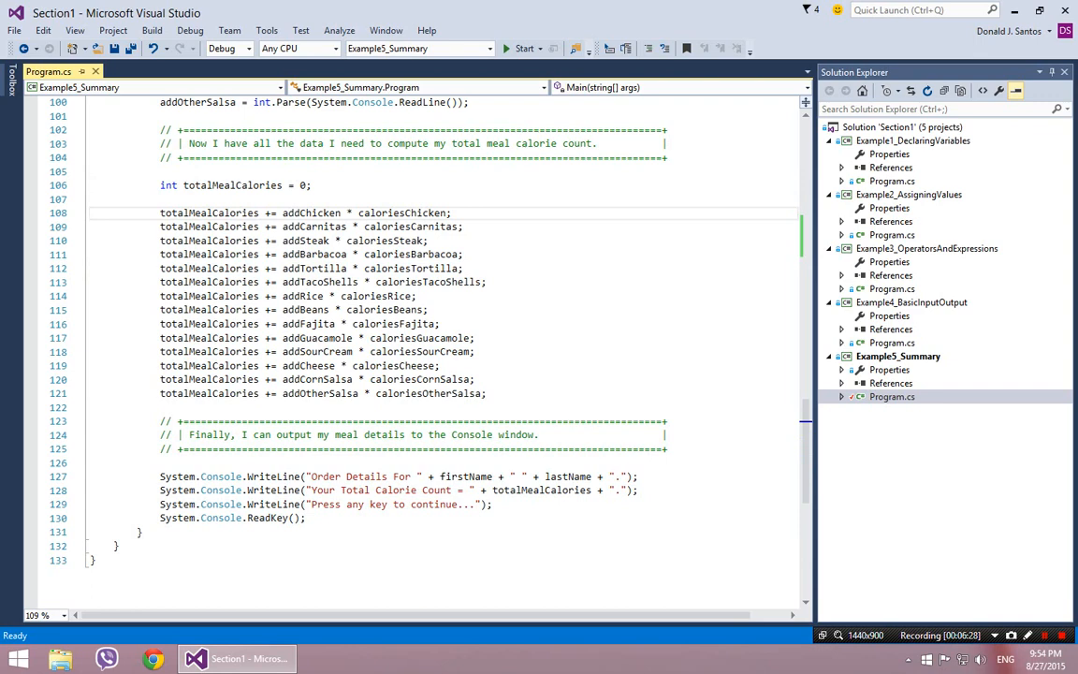
mouse_move(271, 213)
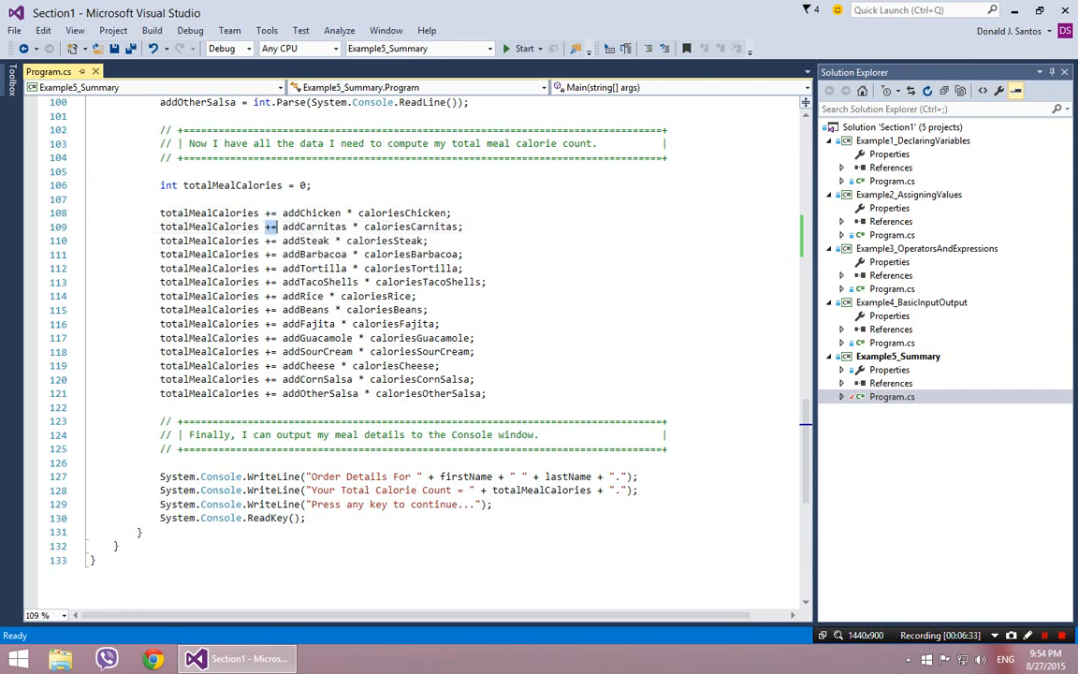
Step: Highlight the += operator on line 109 and addChicken in the calorie total lines
double_click(209, 212)
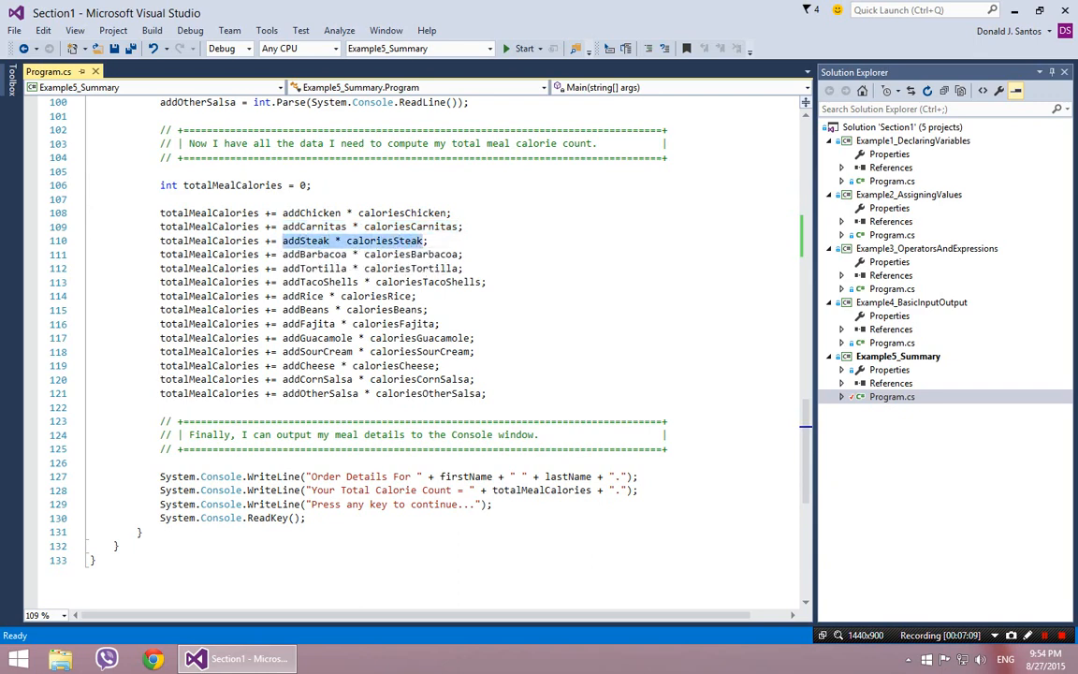
left_click(428, 240)
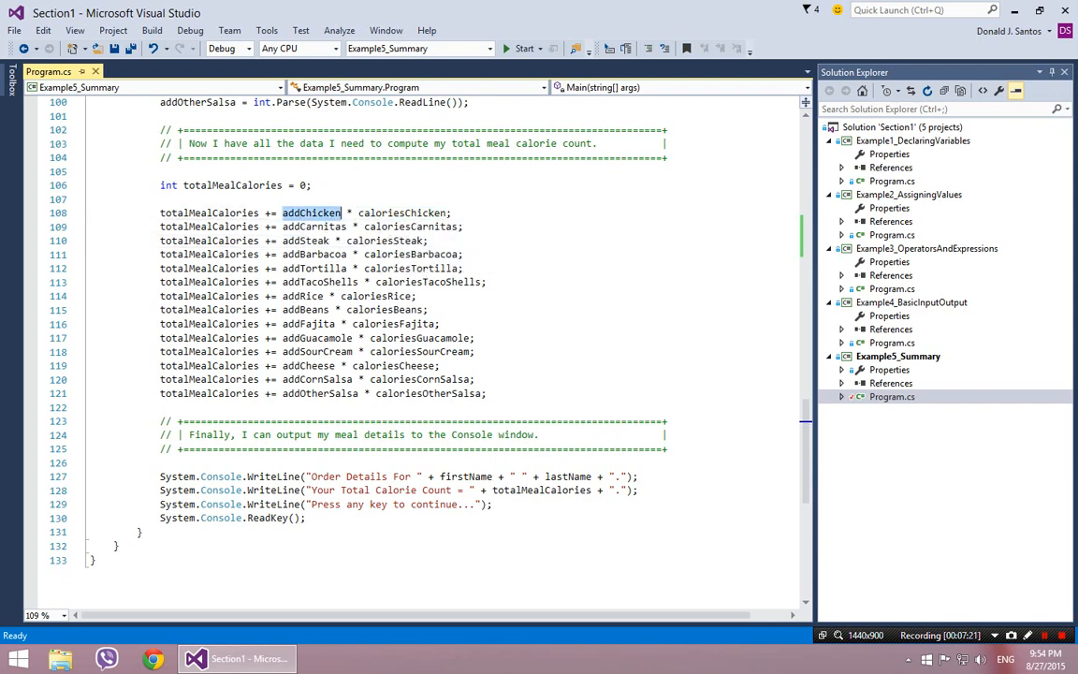
mouse_move(319, 282)
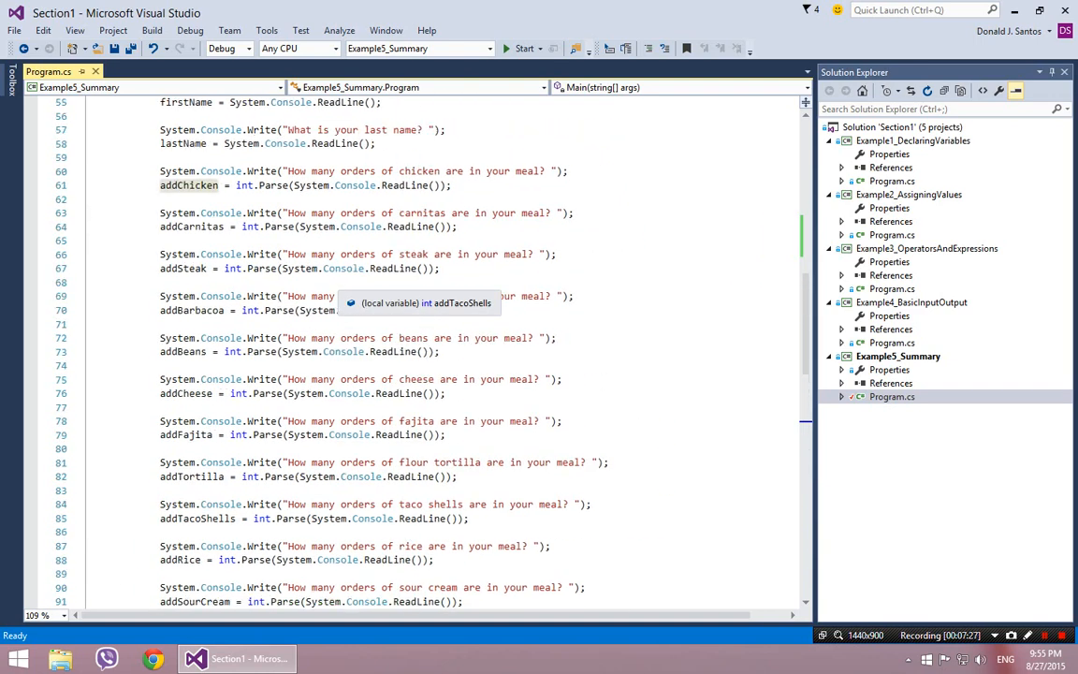
scroll("up", 3)
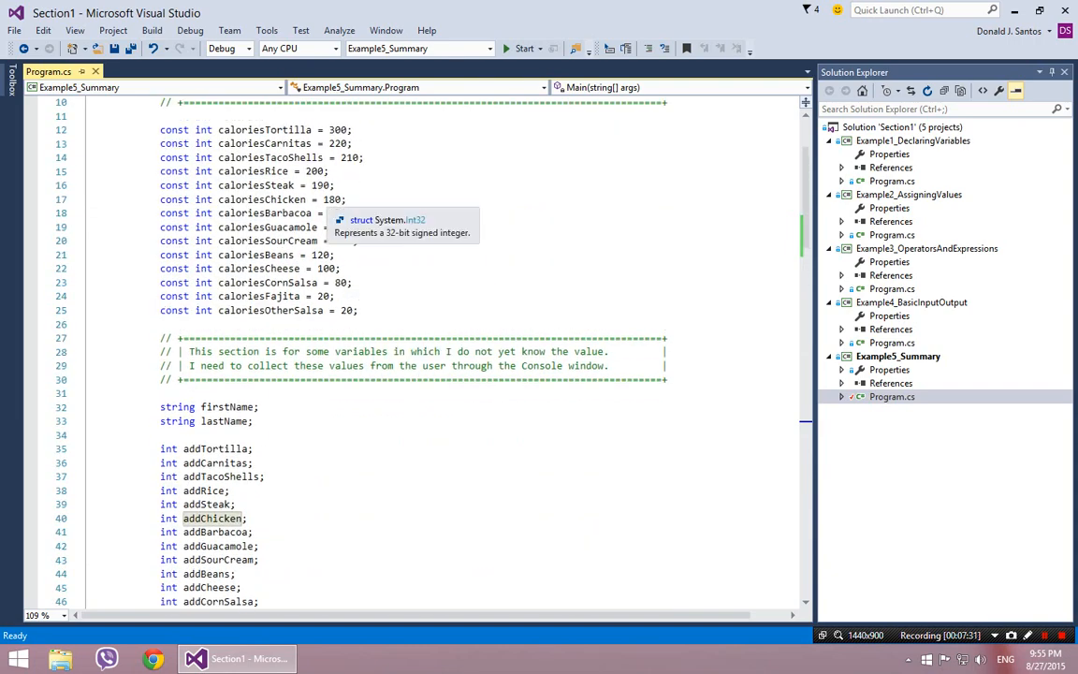
scroll("down", 3)
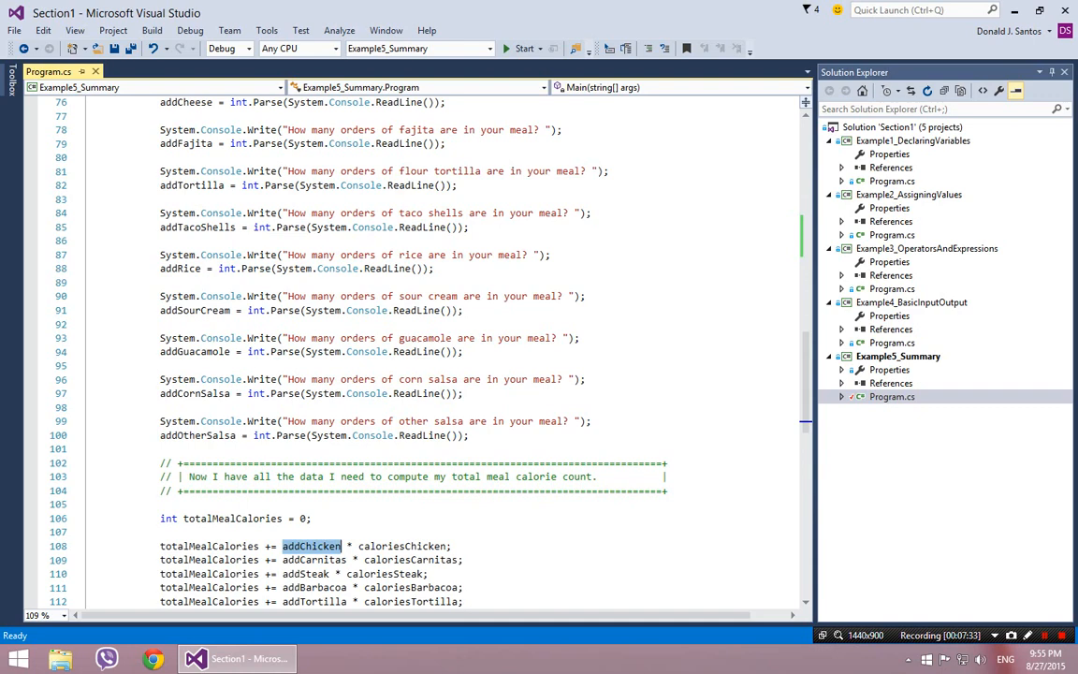
scroll("down", 3)
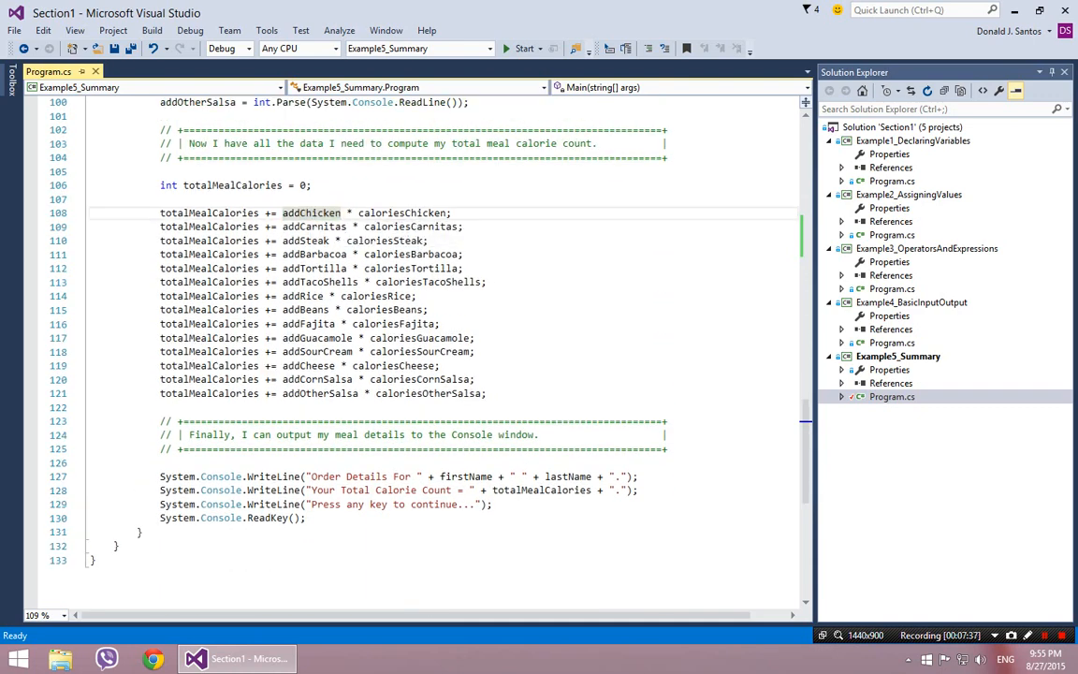
double_click(311, 212)
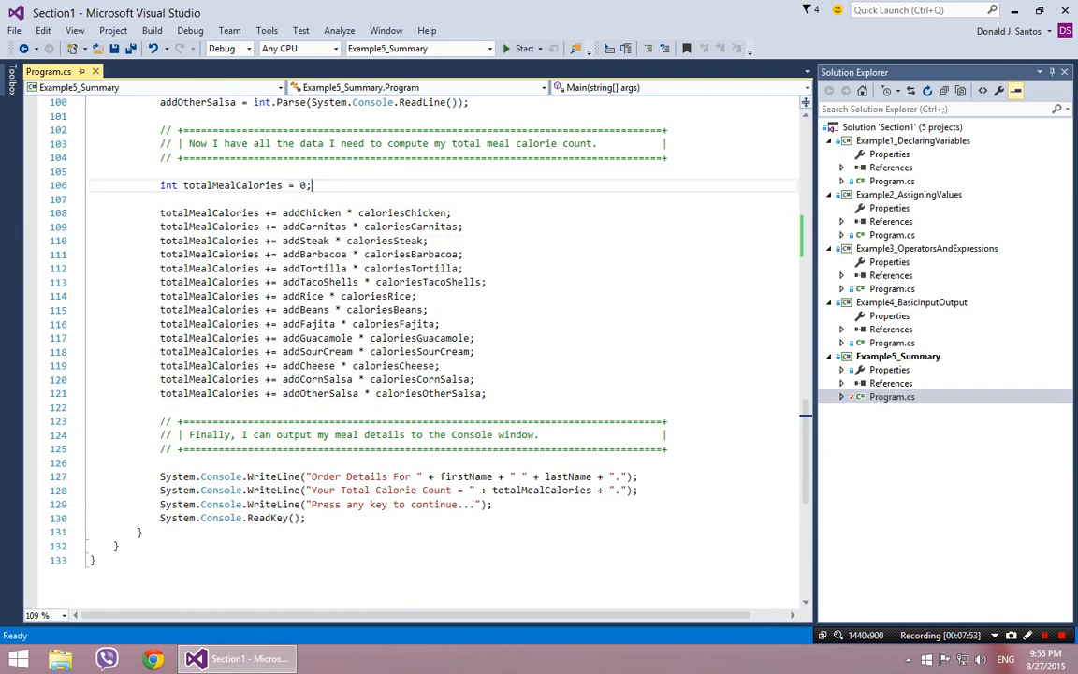
double_click(314, 226)
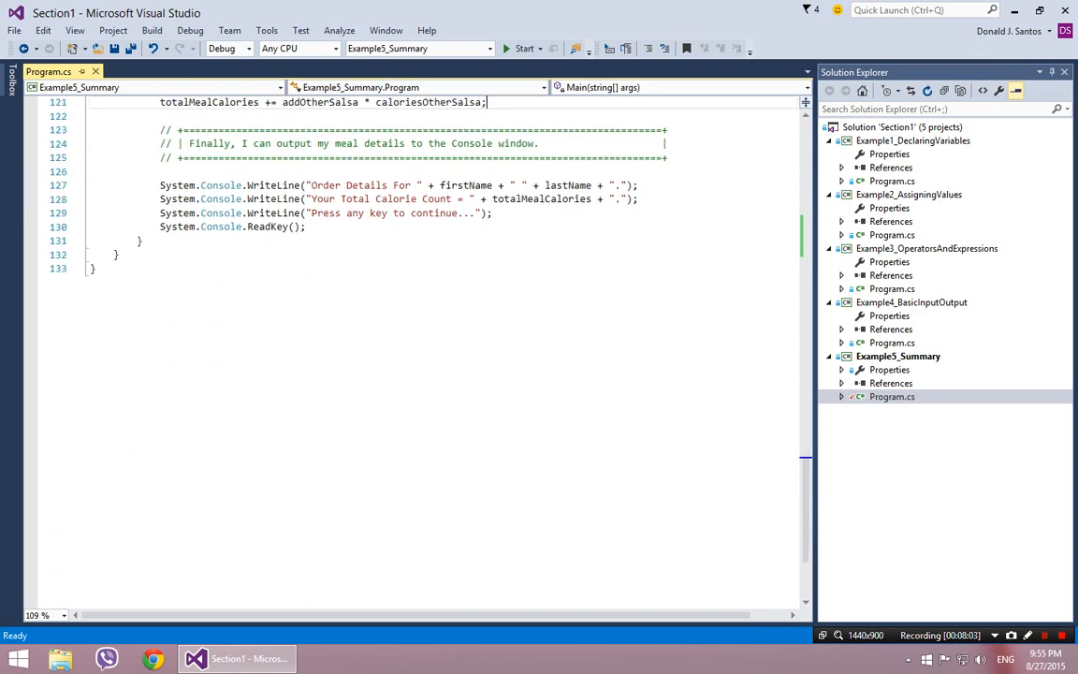
double_click(209, 102)
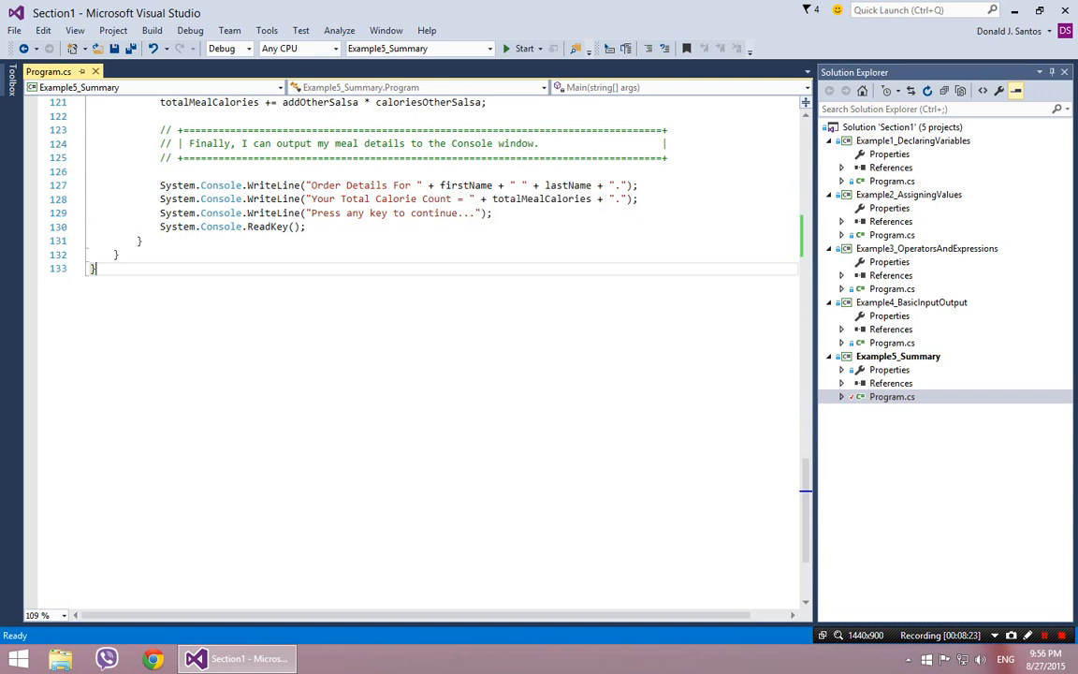
mouse_move(318, 199)
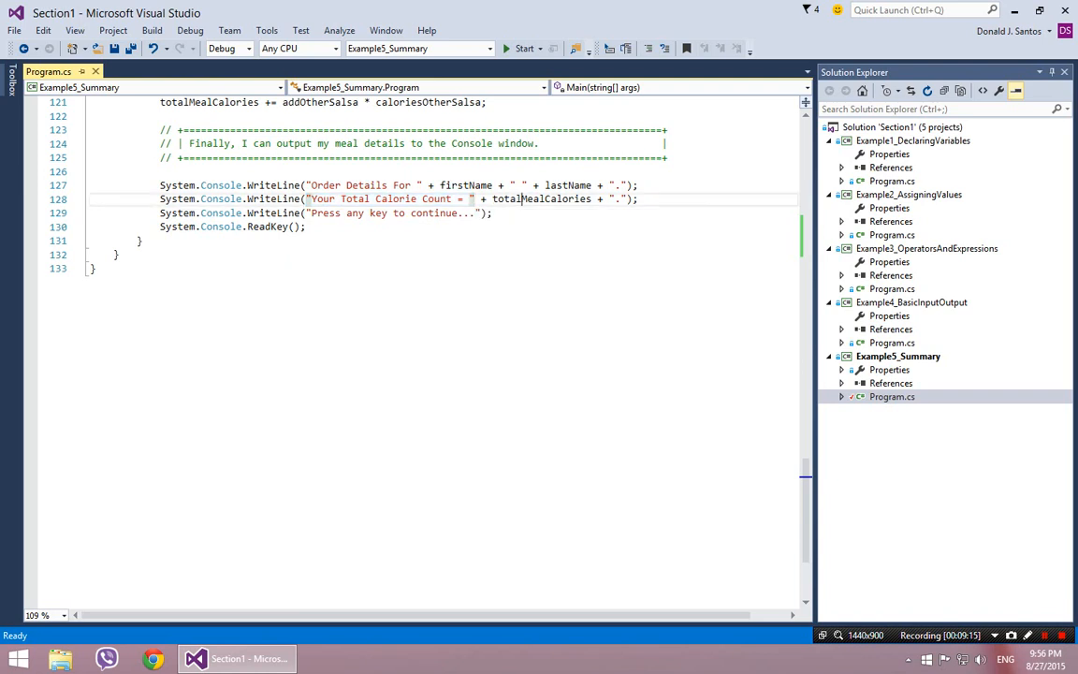
Step: Set a breakpoint on line 54 and start debugging to pause at the first-name prompt
double_click(541, 198)
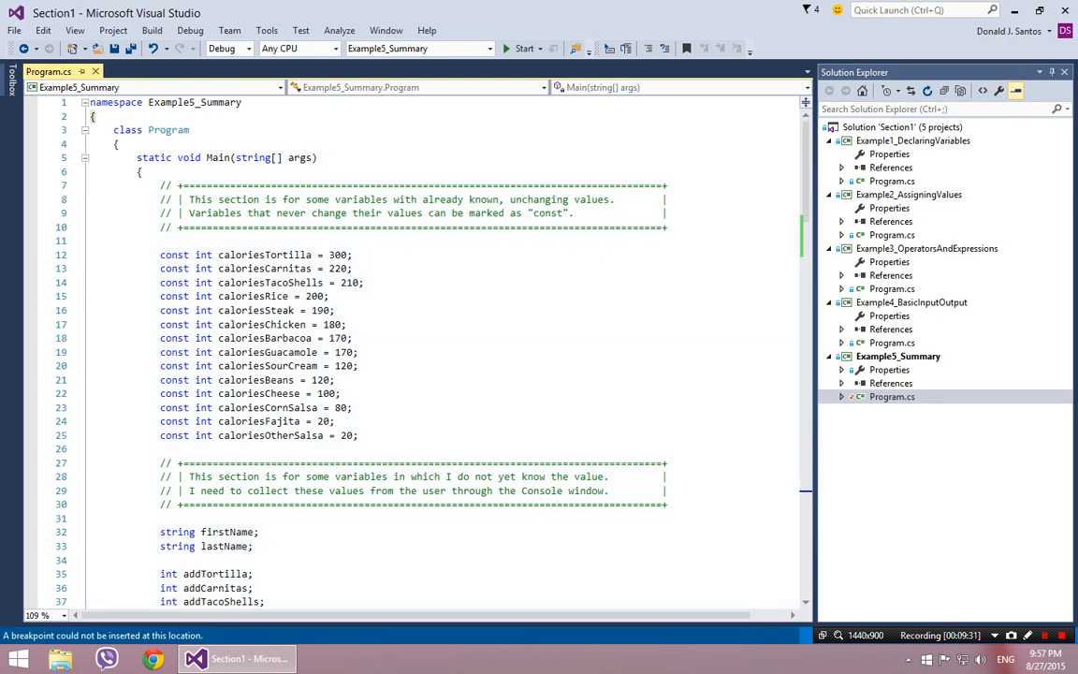
scroll("down", 3)
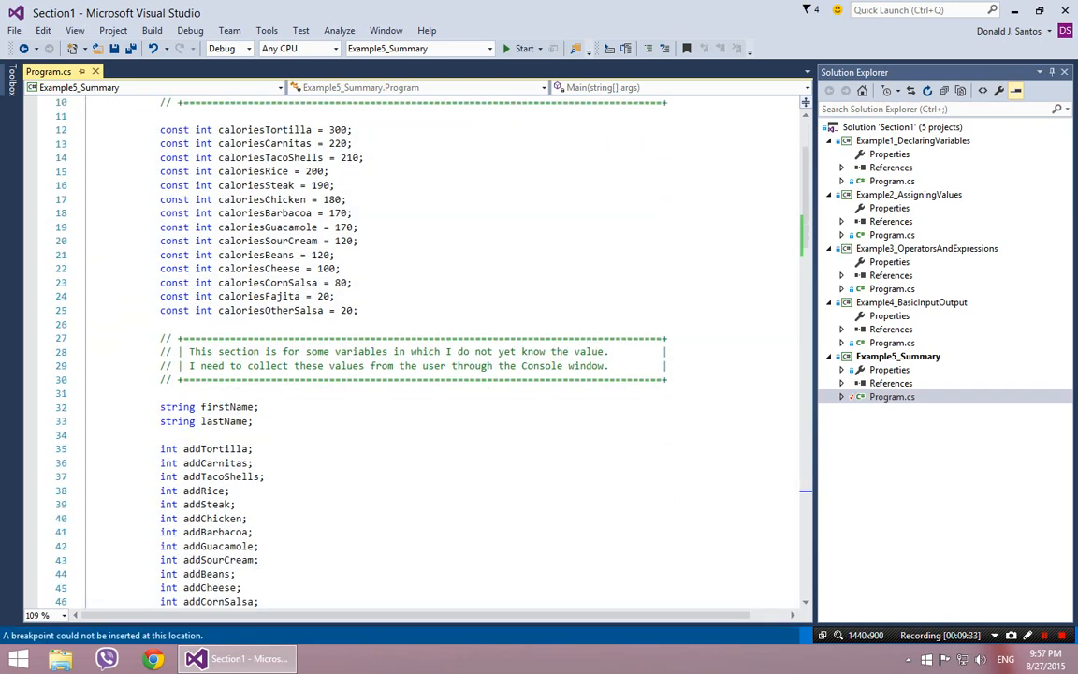
scroll("down", 3)
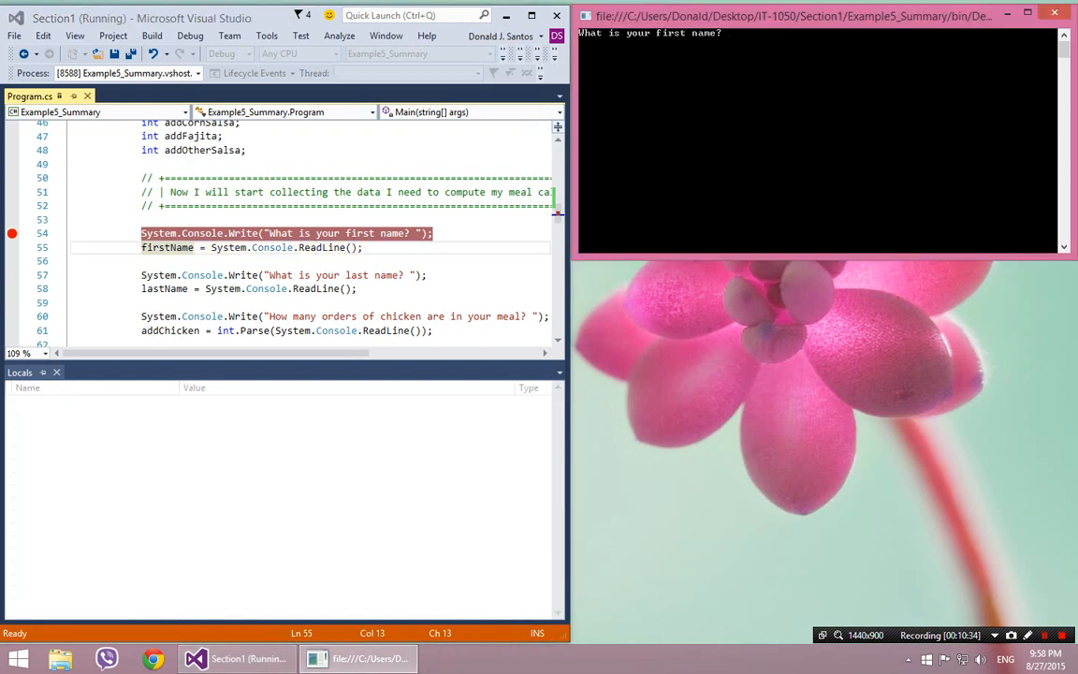
type("Donnie")
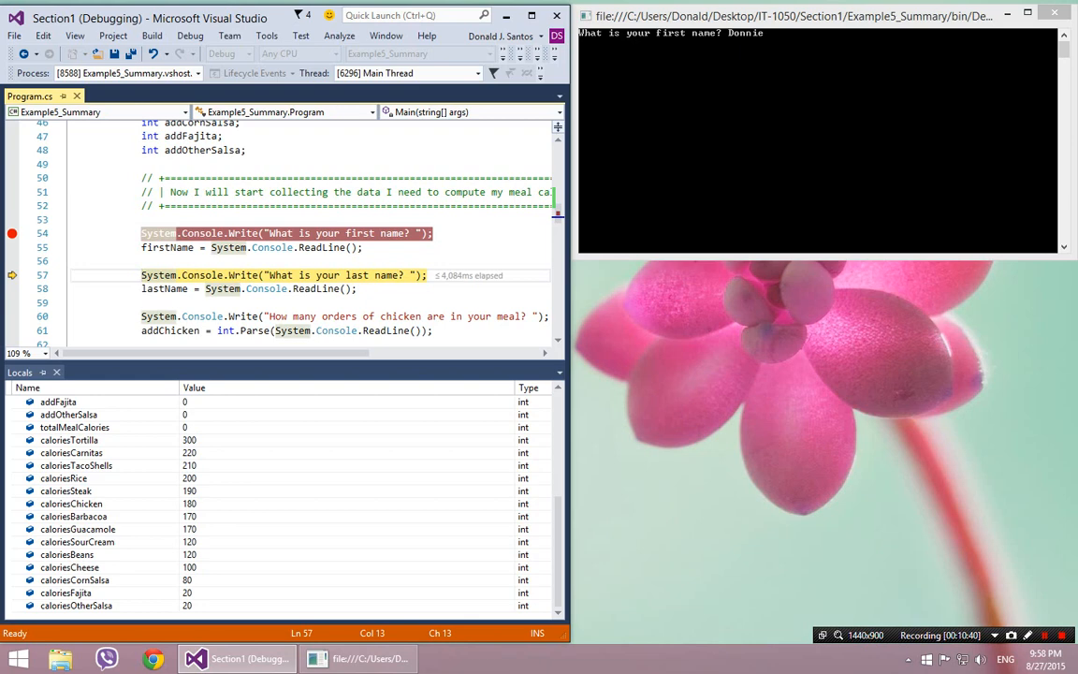
key("F10")
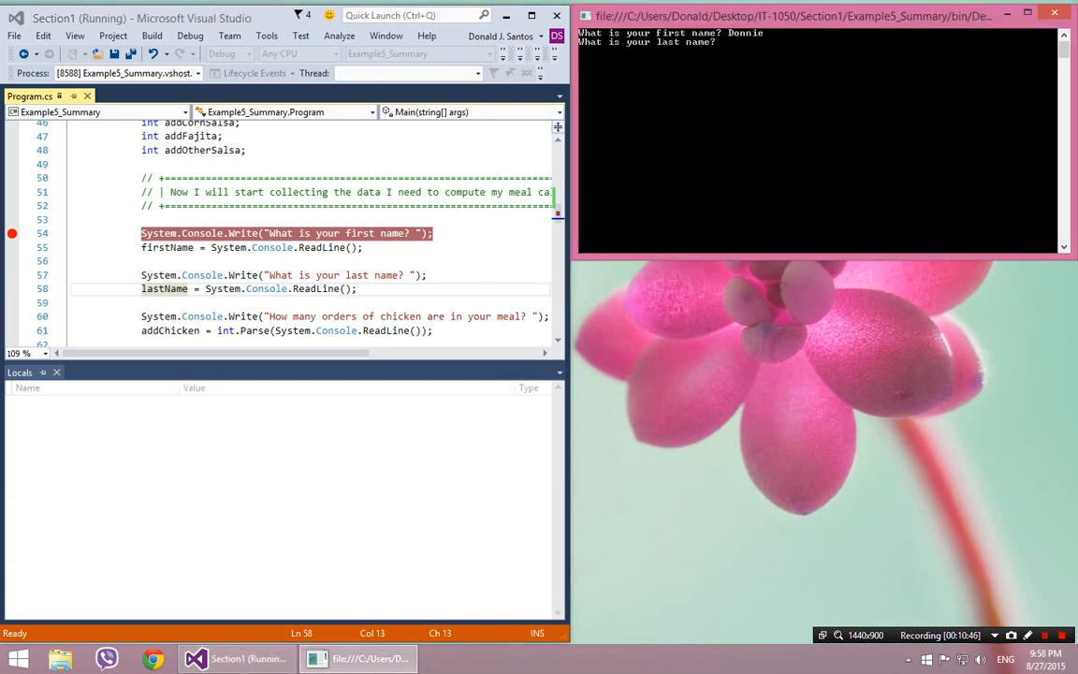
type("Santos")
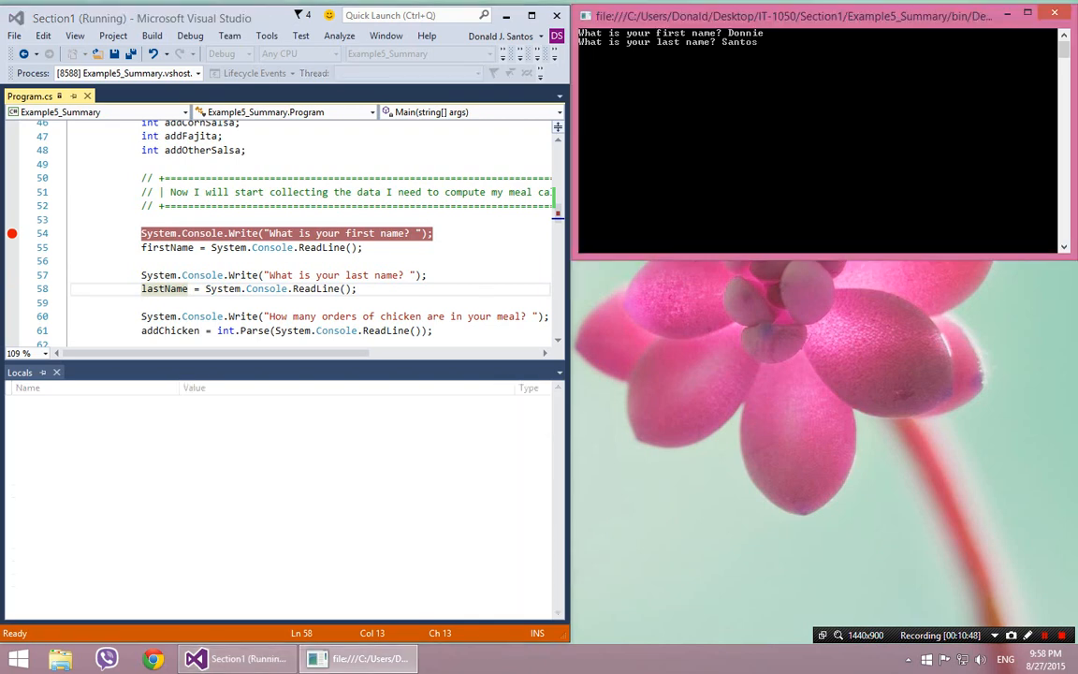
key("F10")
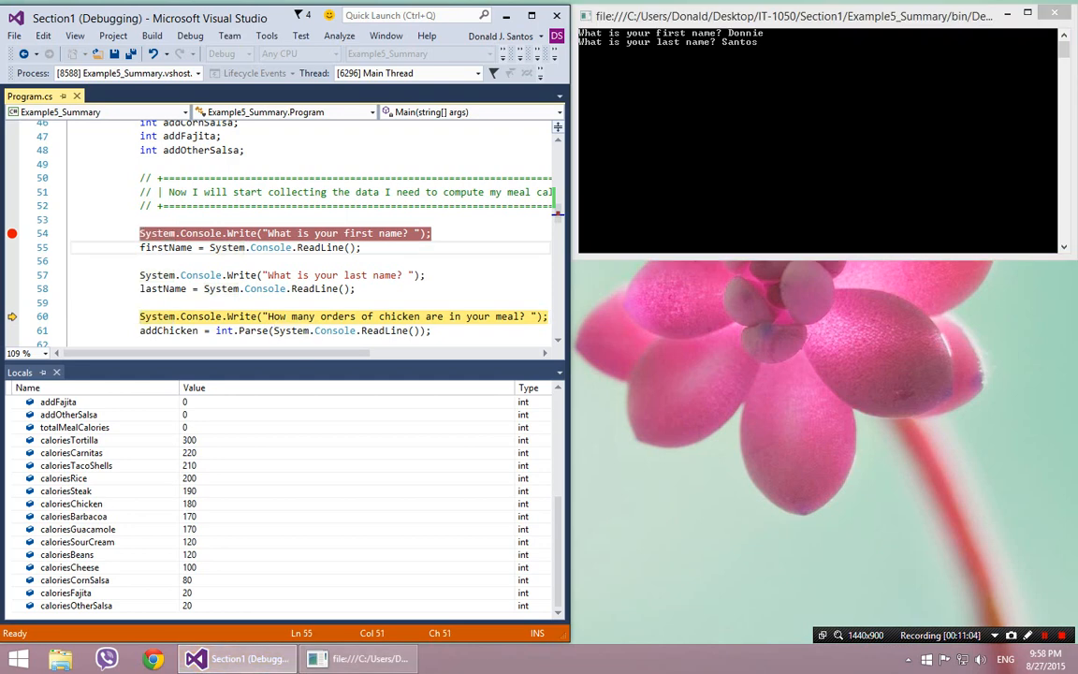
key("F10")
type("1")
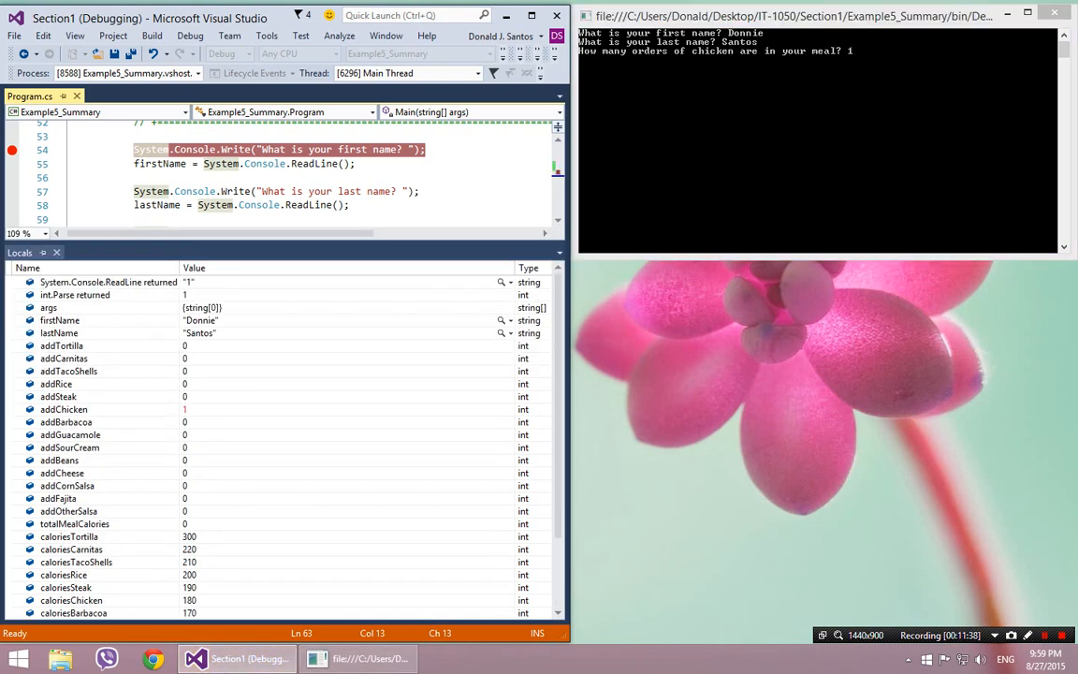
Step: Inspect addChicken, lastName Santos, and firstName through totalMealCalories in the Locals window
left_click(63, 409)
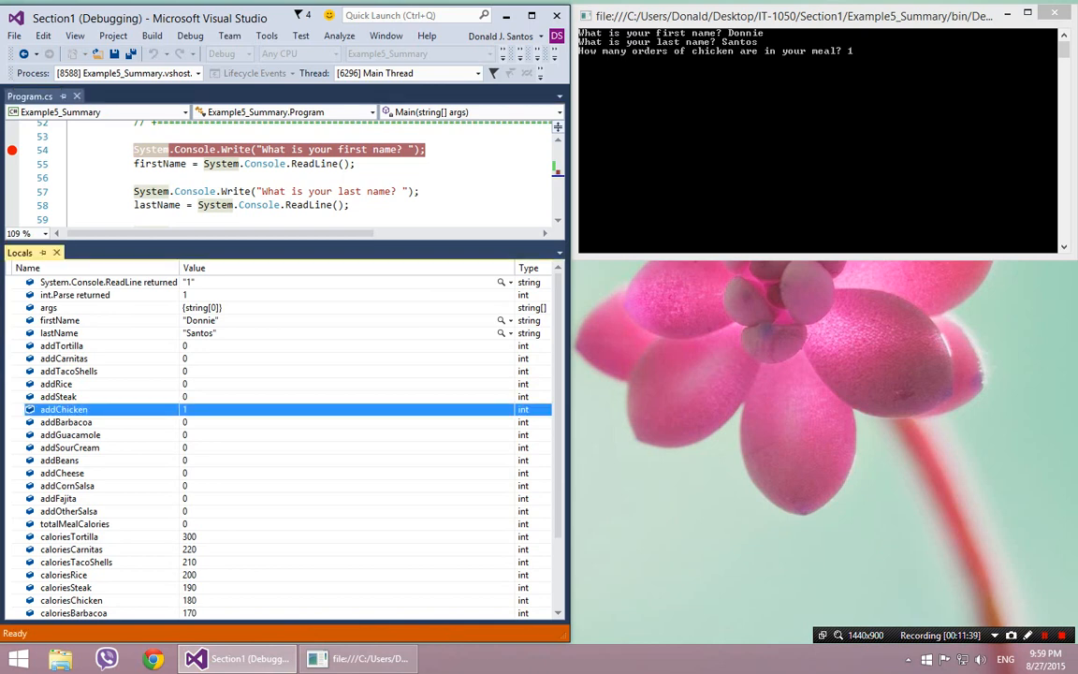
left_click(59, 333)
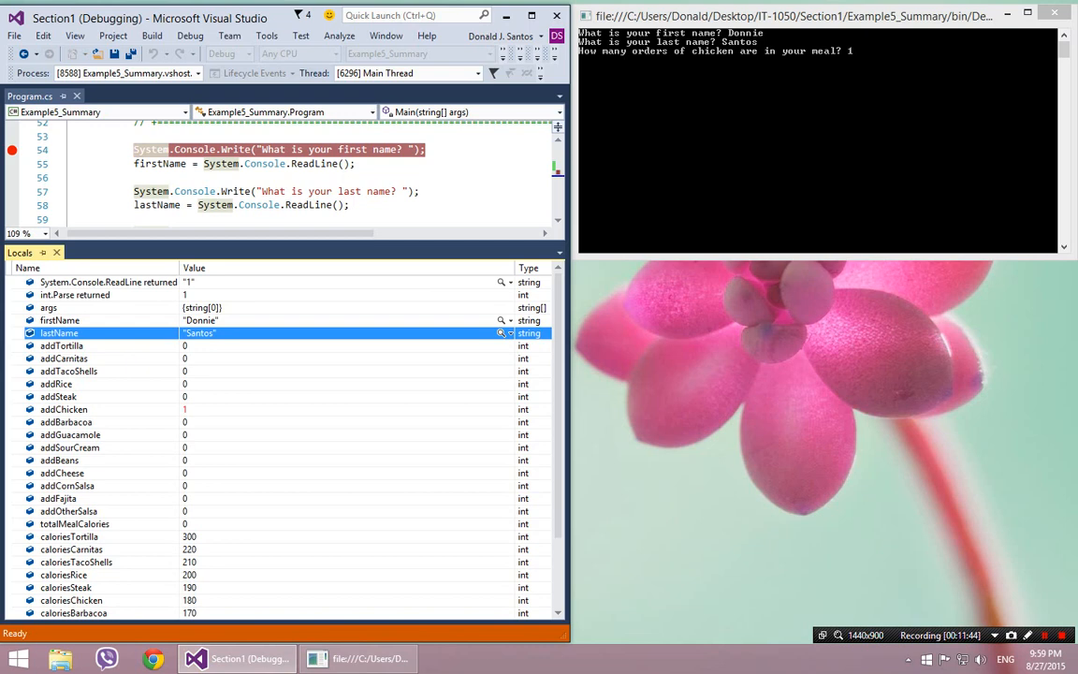
left_click(59, 320)
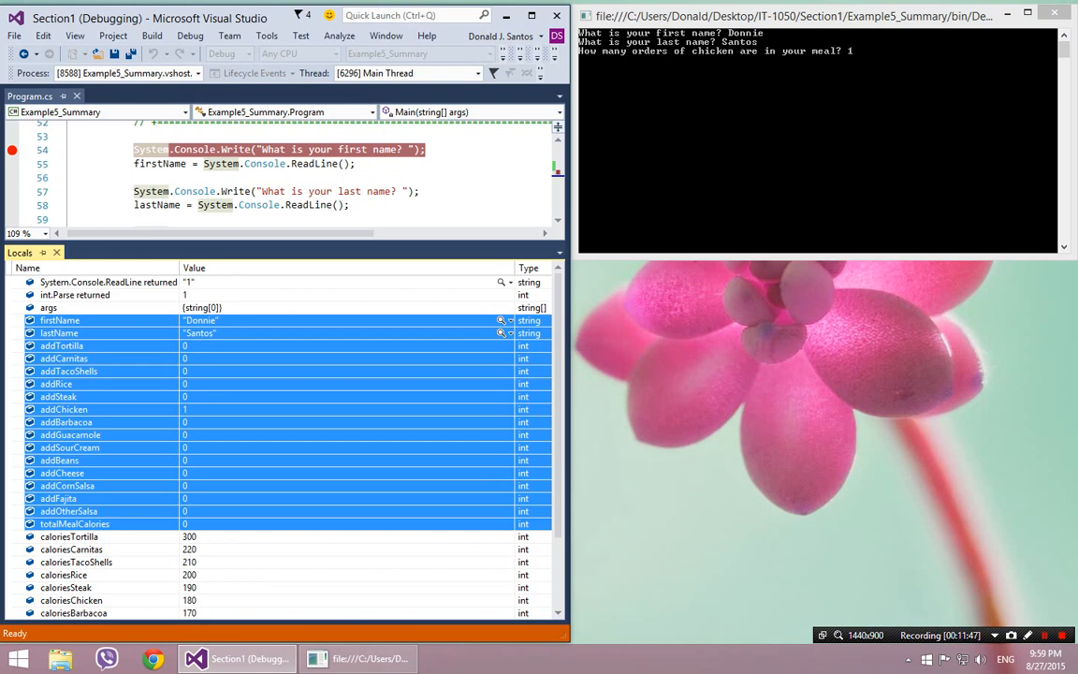
scroll("down", 3)
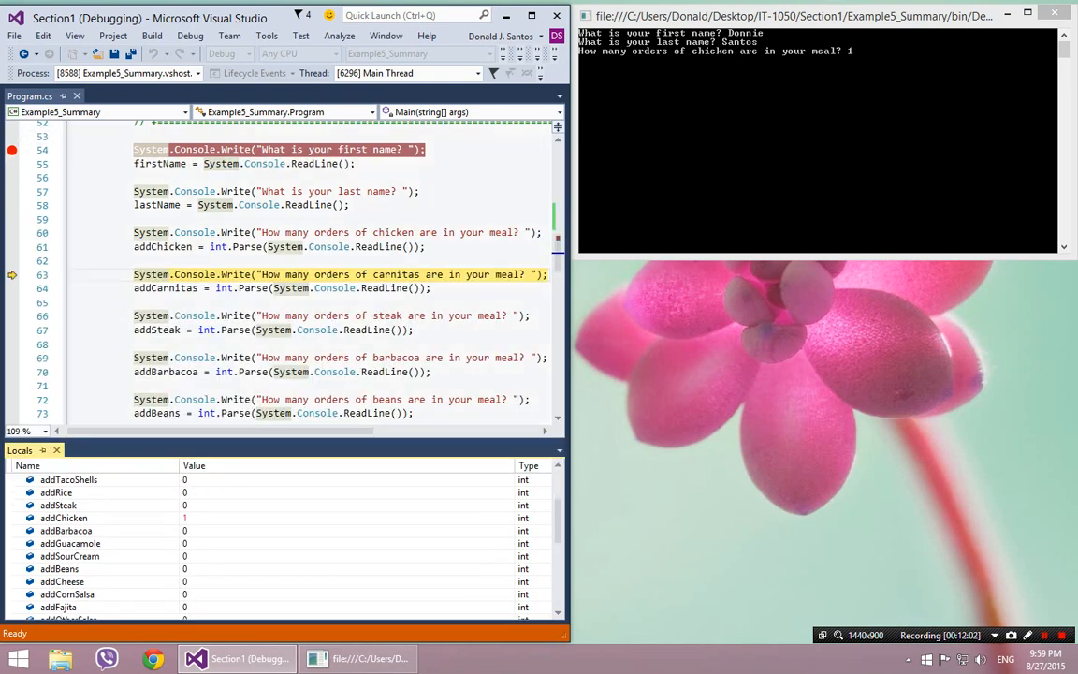
mouse_move(12, 150)
type("1")
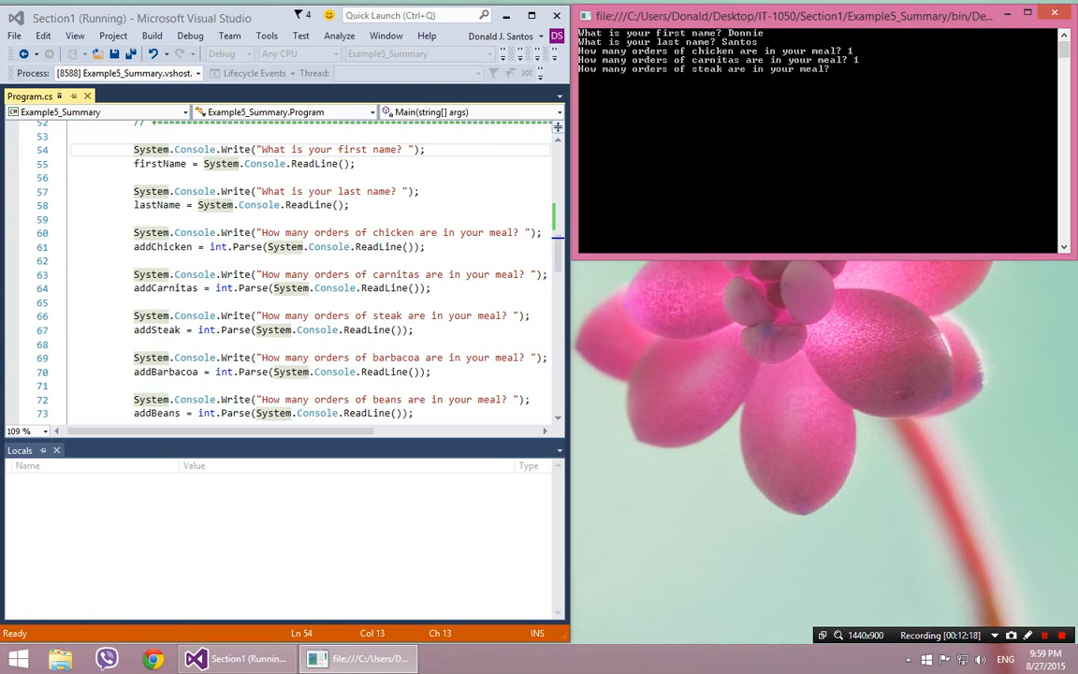
Step: Answer the remaining order prompts with 0 and 1, then scroll to the calorie calculation code
type("0")
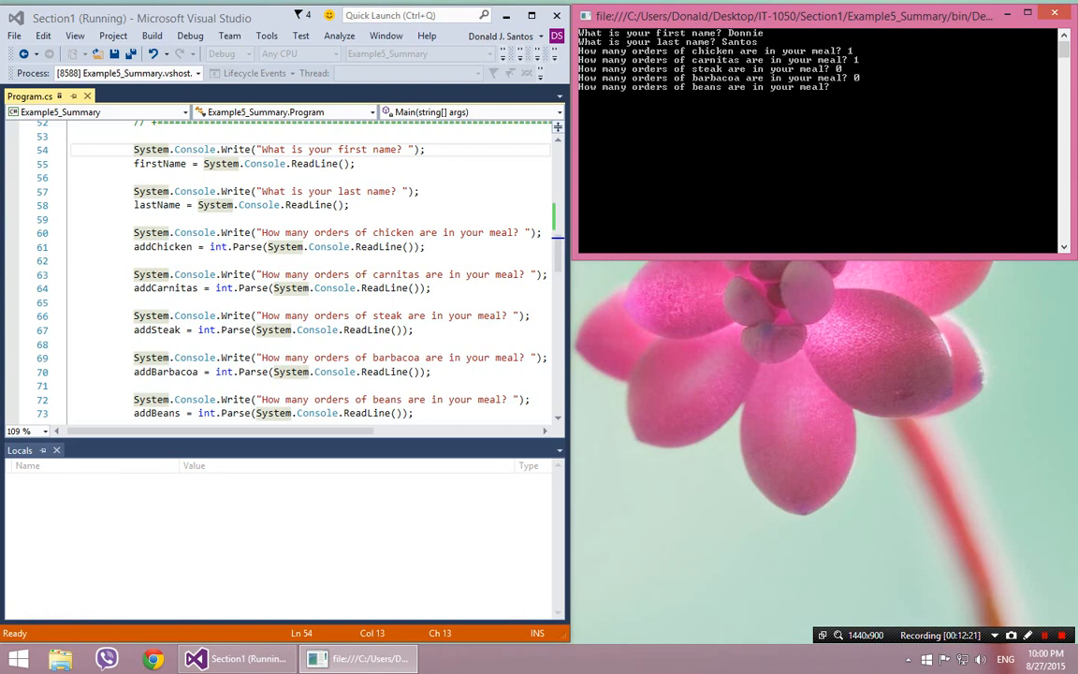
type("1")
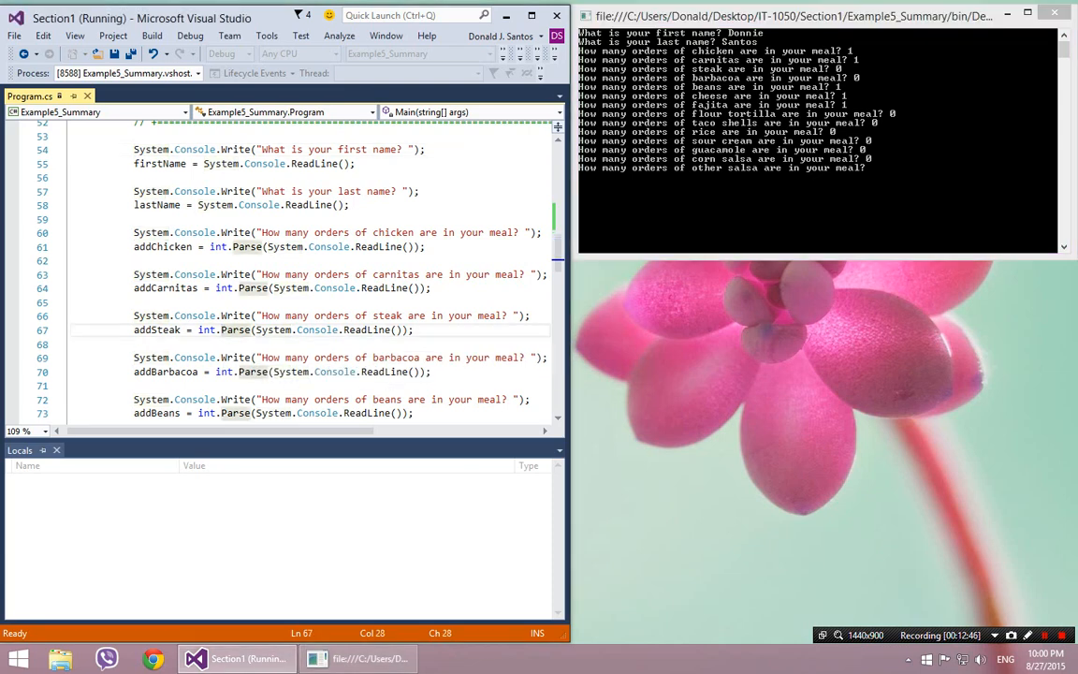
scroll("down", 3)
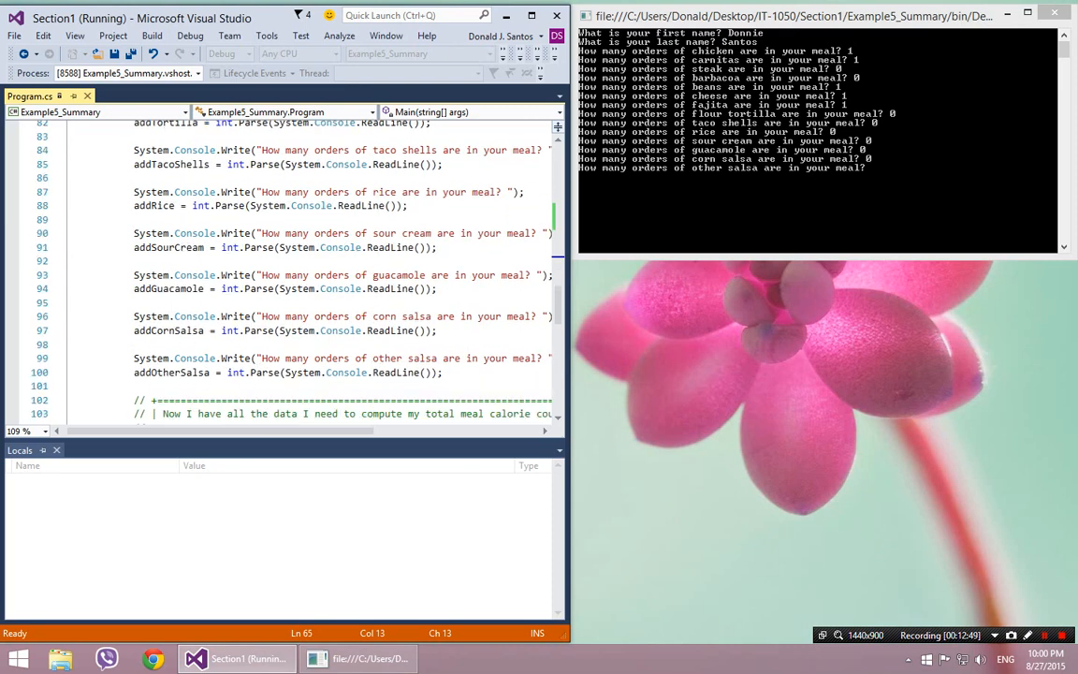
scroll("down", 3)
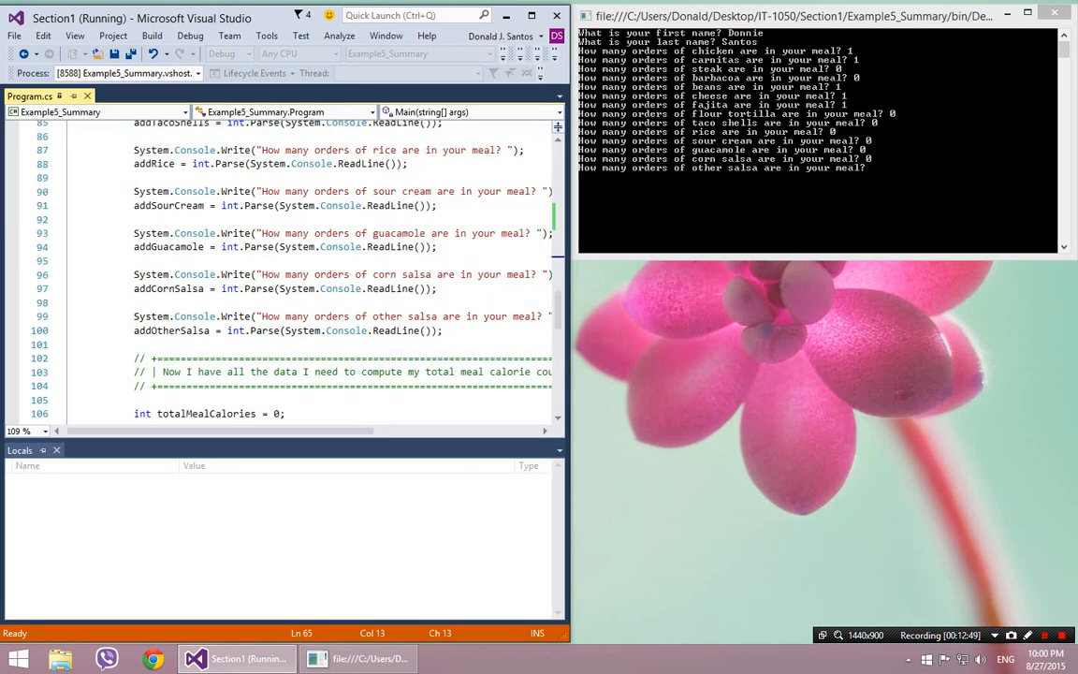
scroll("down", 3)
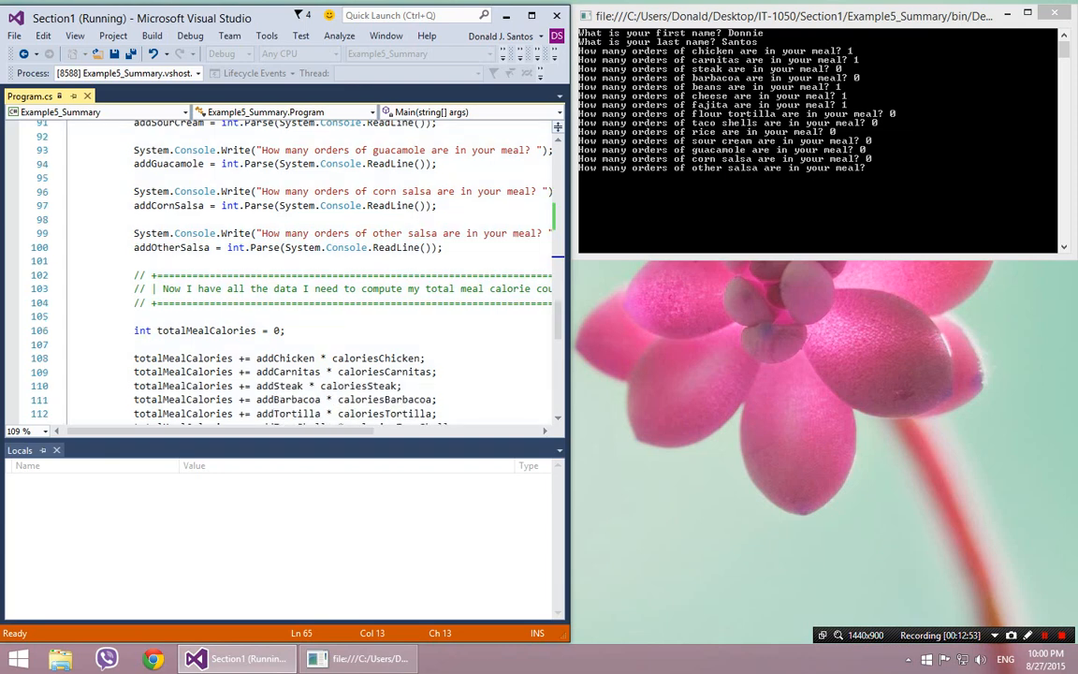
Step: Set a breakpoint to pause execution at the first calorie-total line
left_click(12, 357)
type("0")
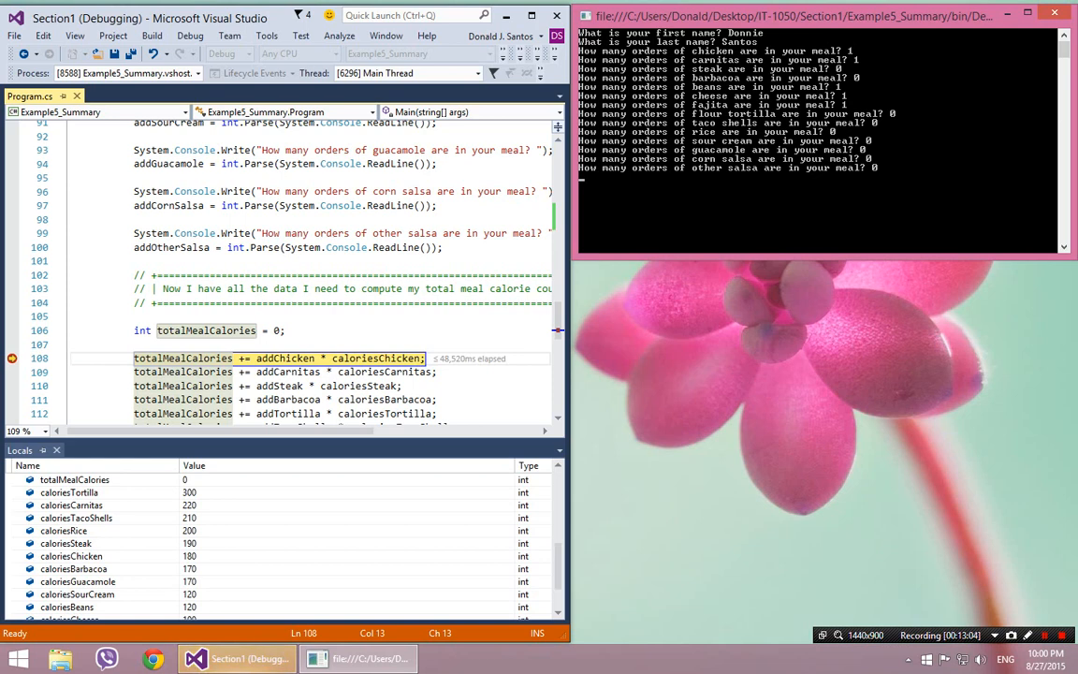
scroll("down", 3)
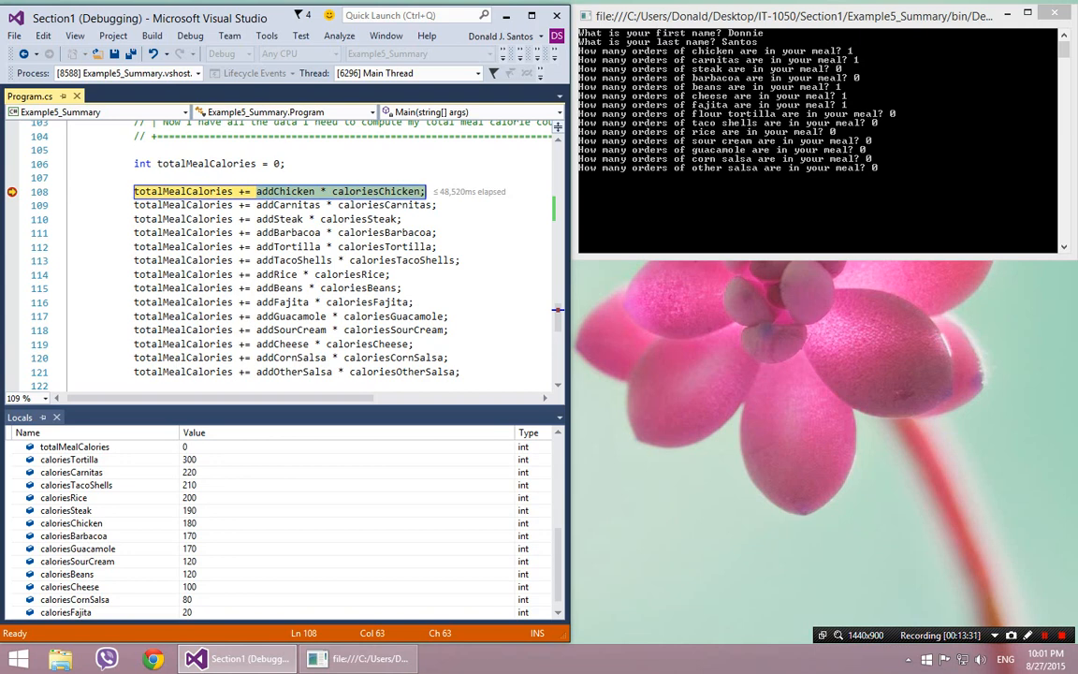
left_click(294, 260)
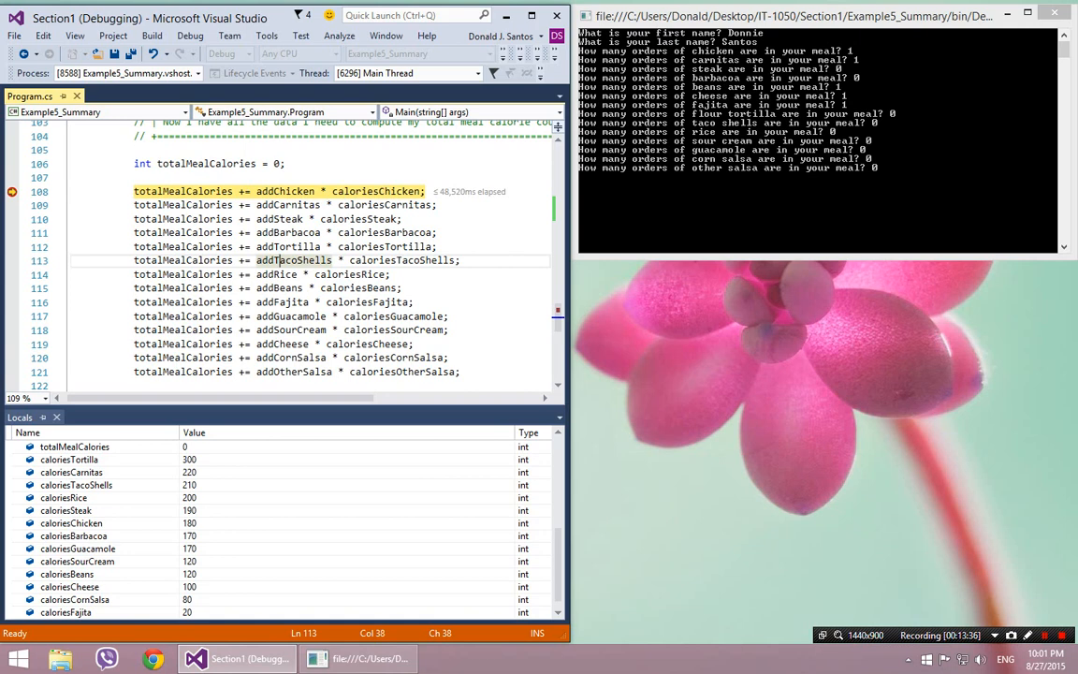
mouse_move(388, 191)
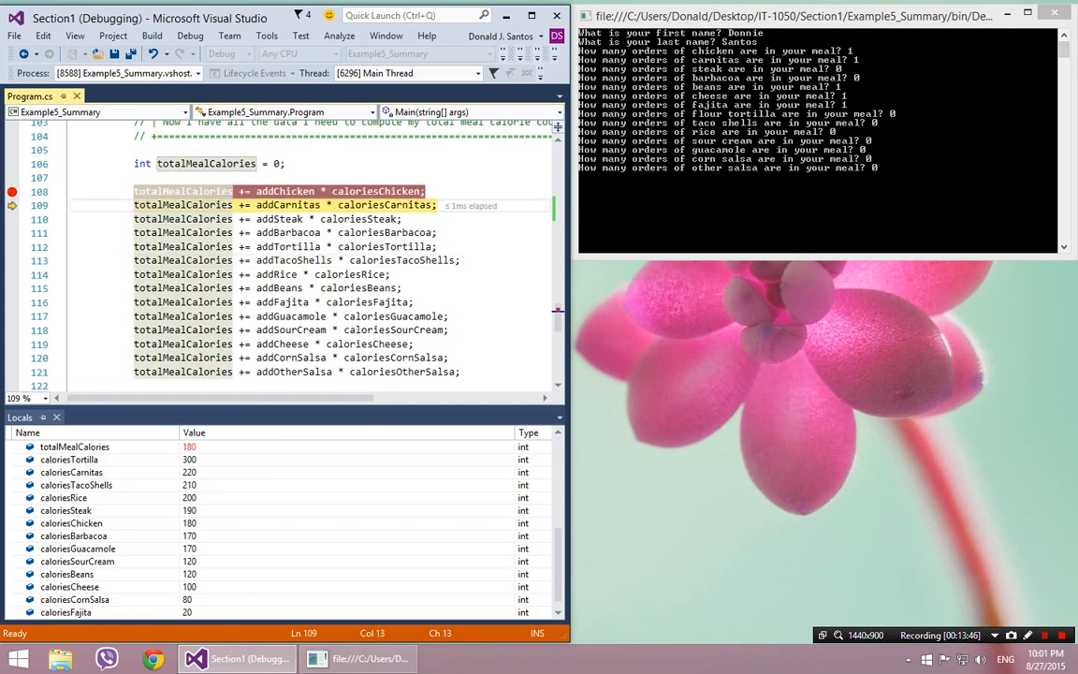
mouse_move(390, 205)
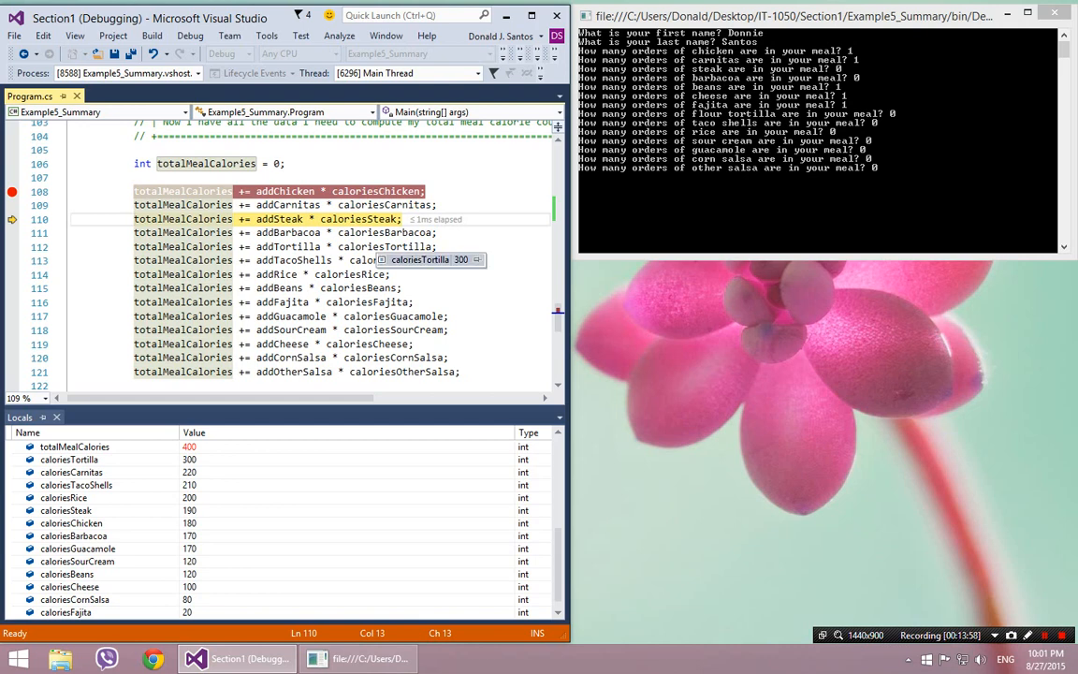
Step: Step over each calorie addition, including fajitas, sour cream and cheese, watching totalMealCalories
key("F10")
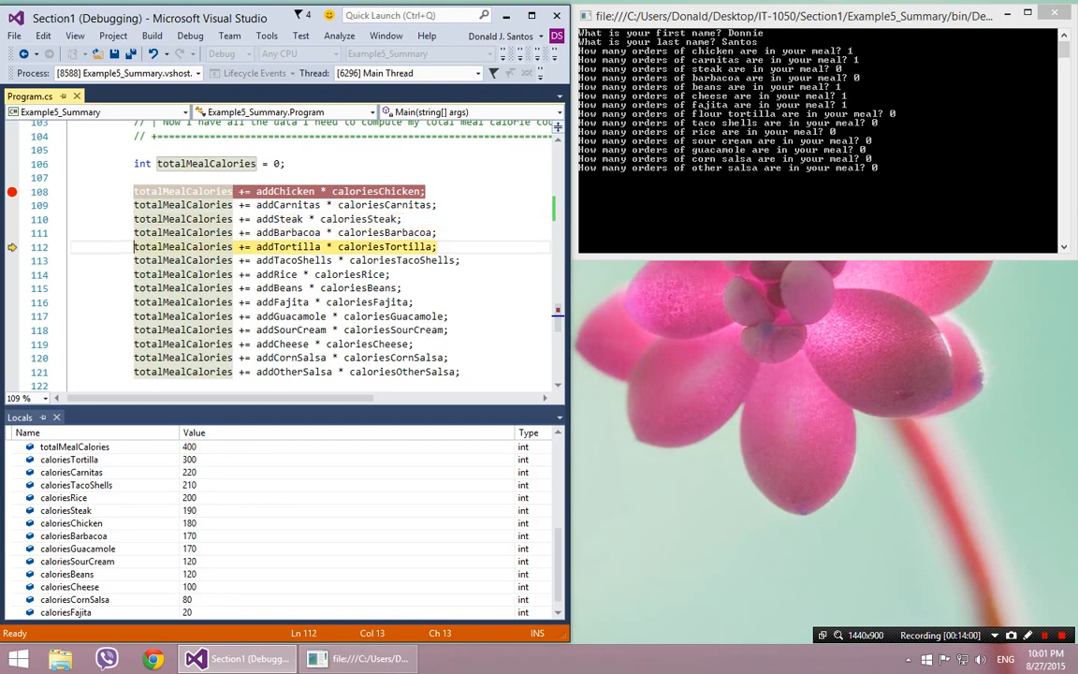
key("F10")
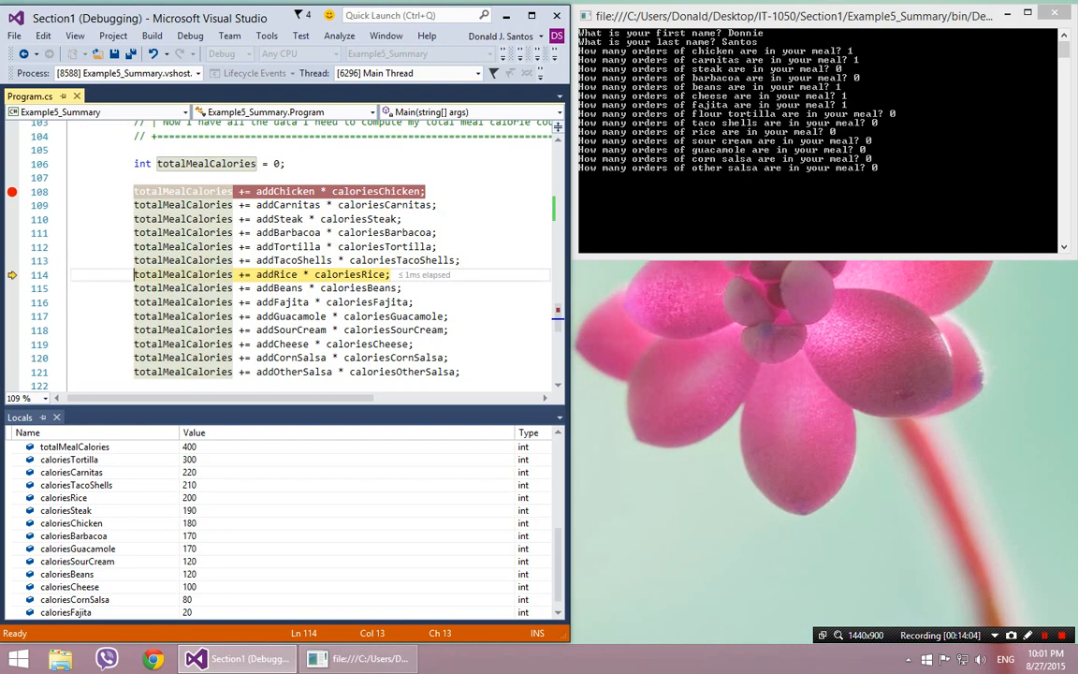
key("F10")
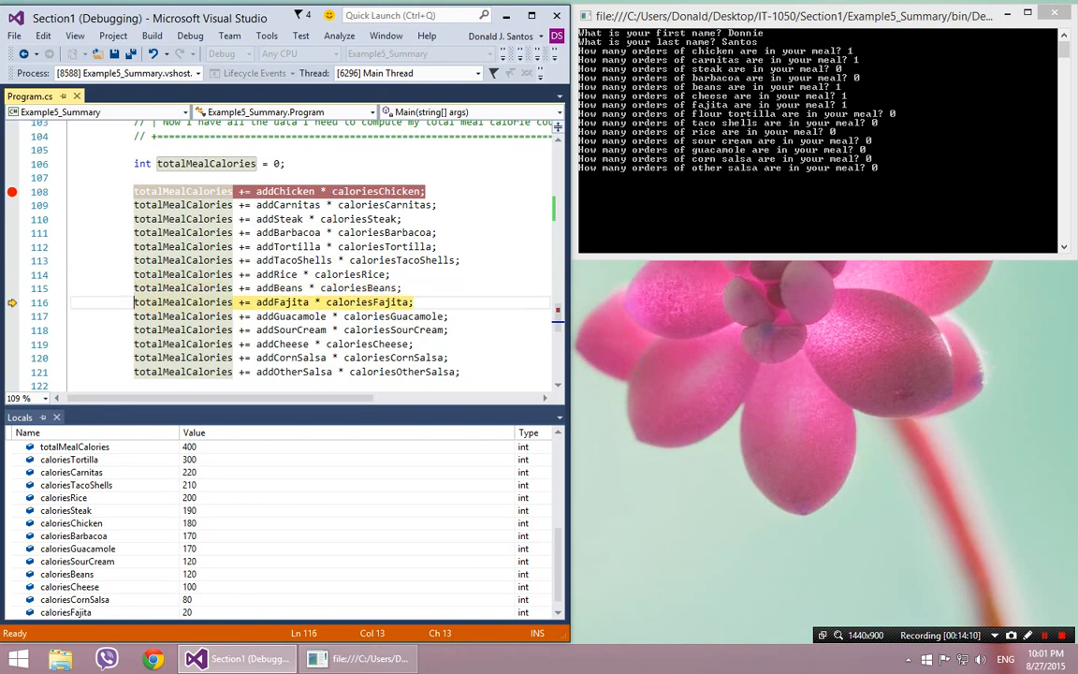
key("F10")
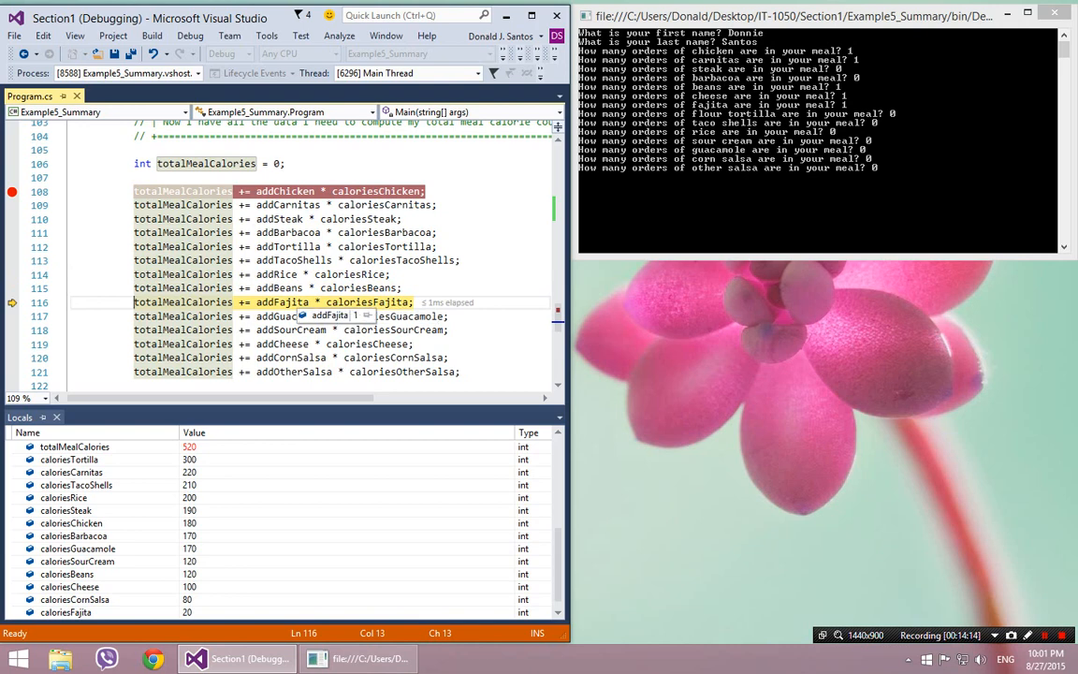
key("F10")
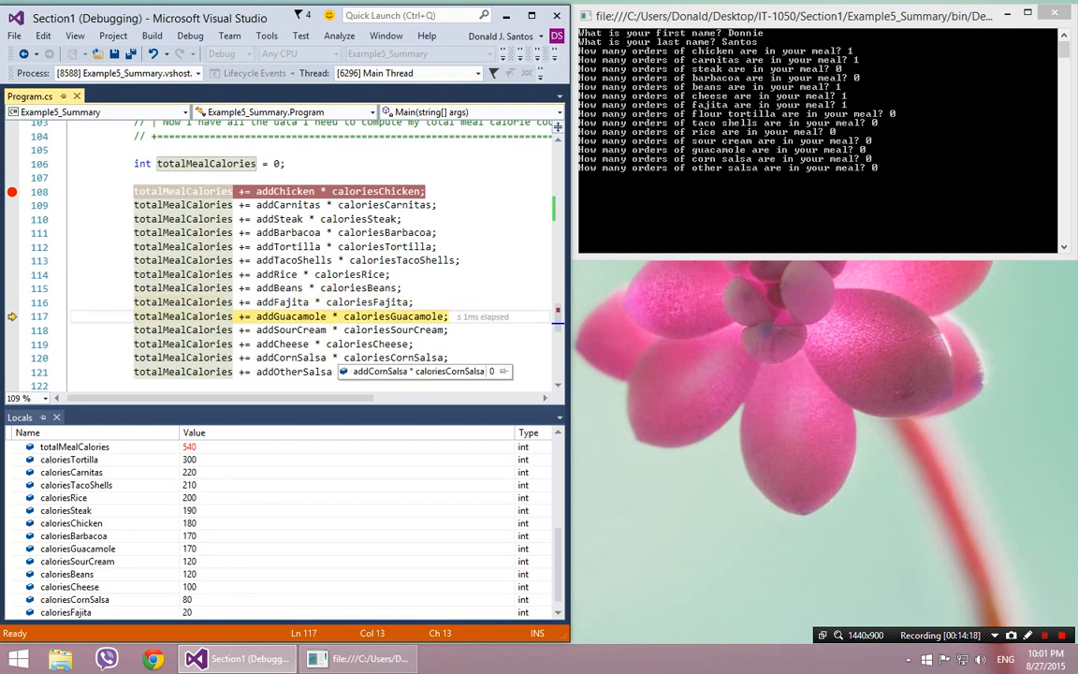
key("F10")
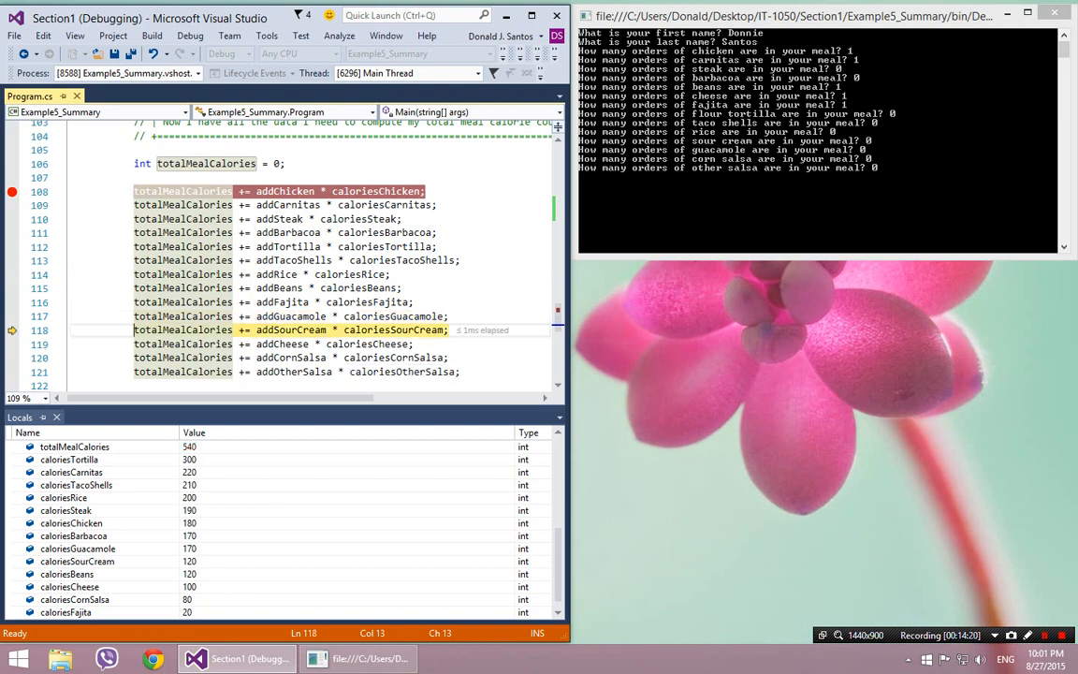
key("F10")
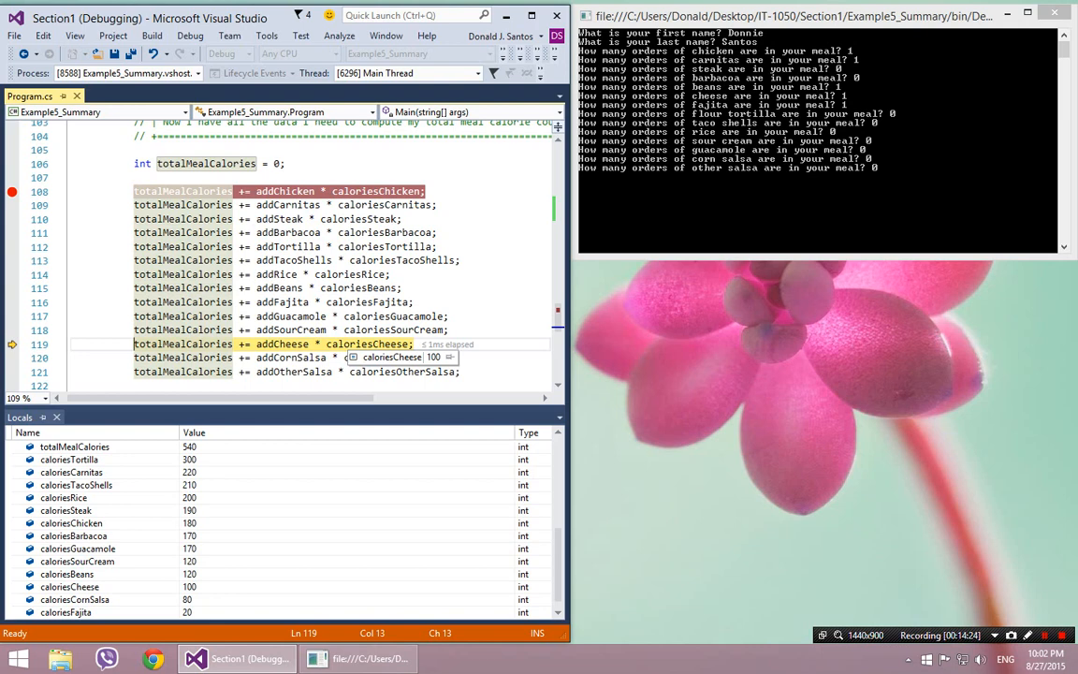
key("F10")
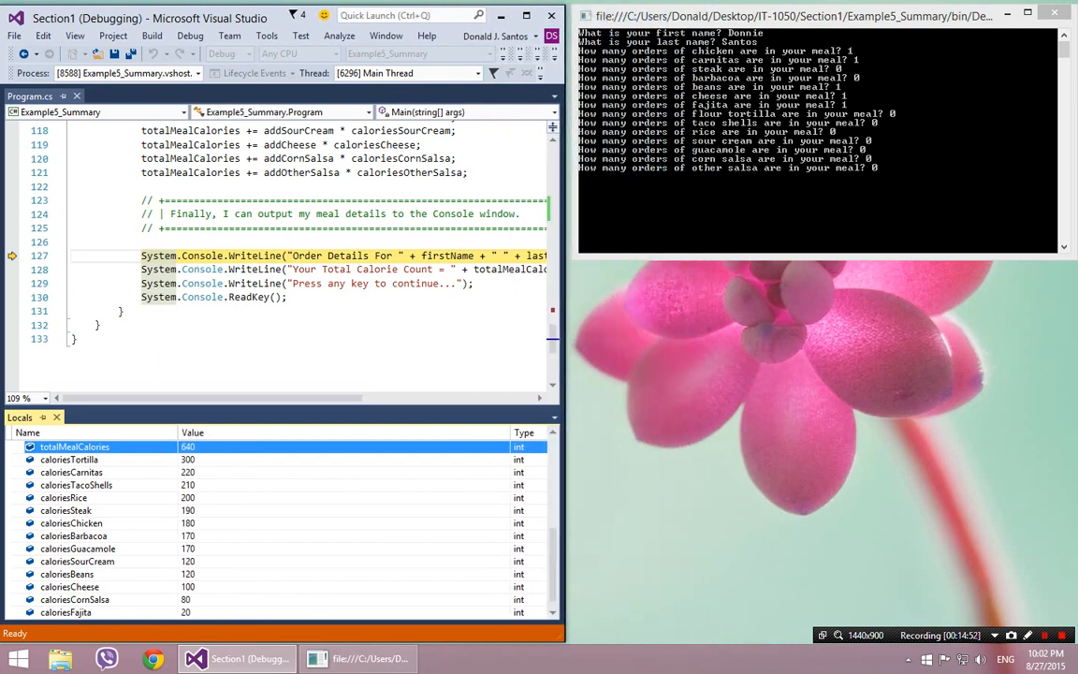
key("F10")
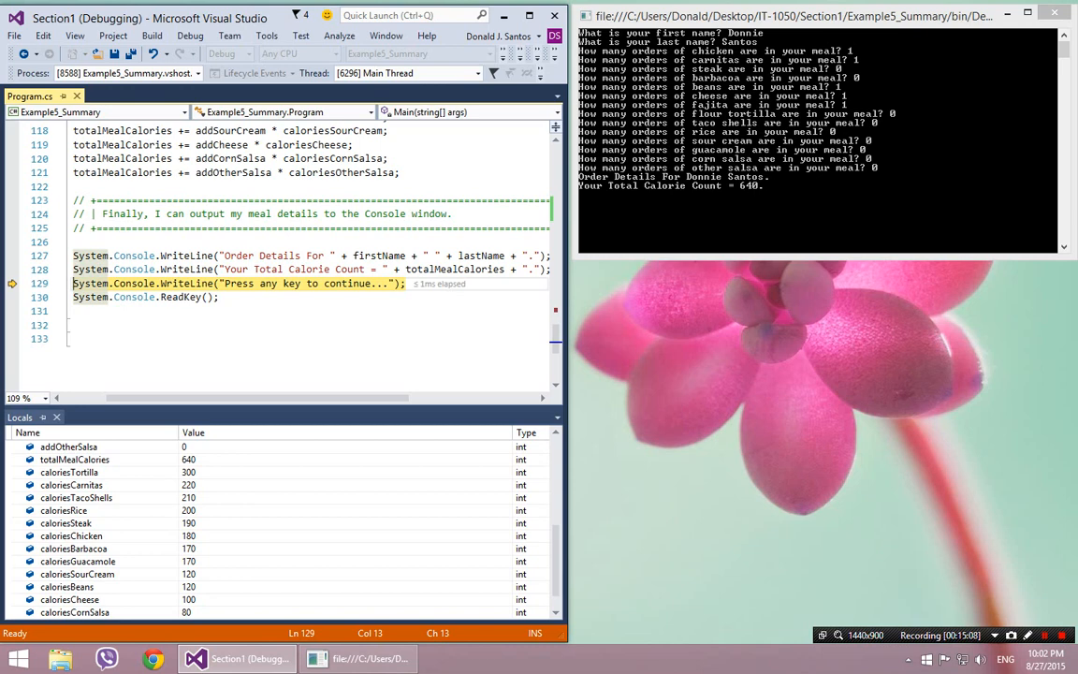
key("F10")
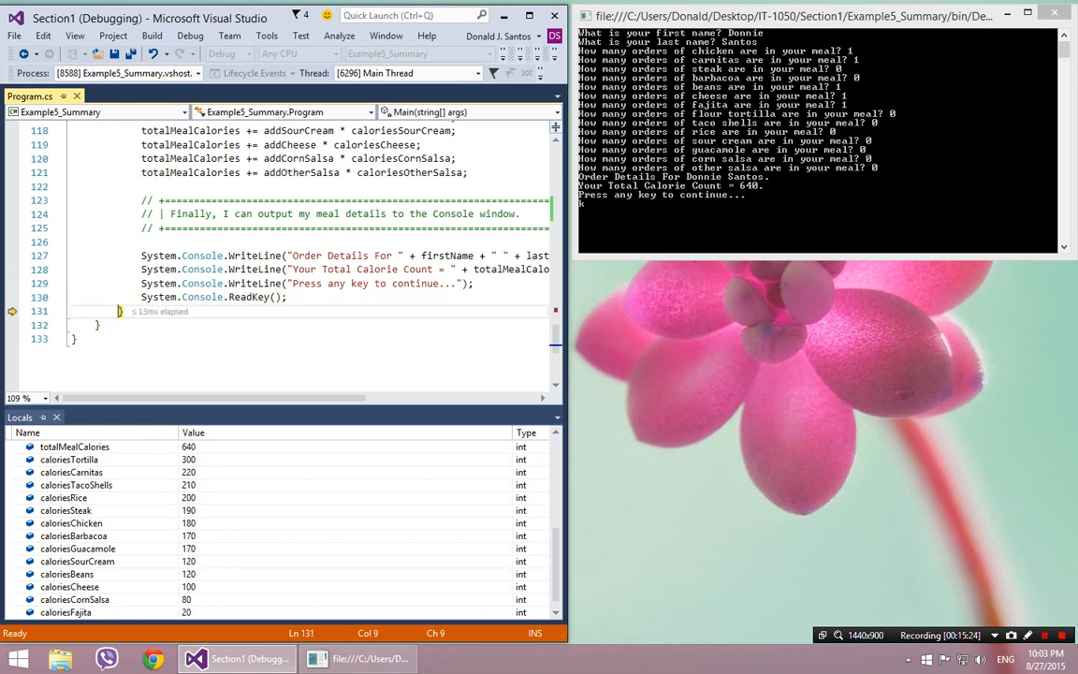
left_click(814, 140)
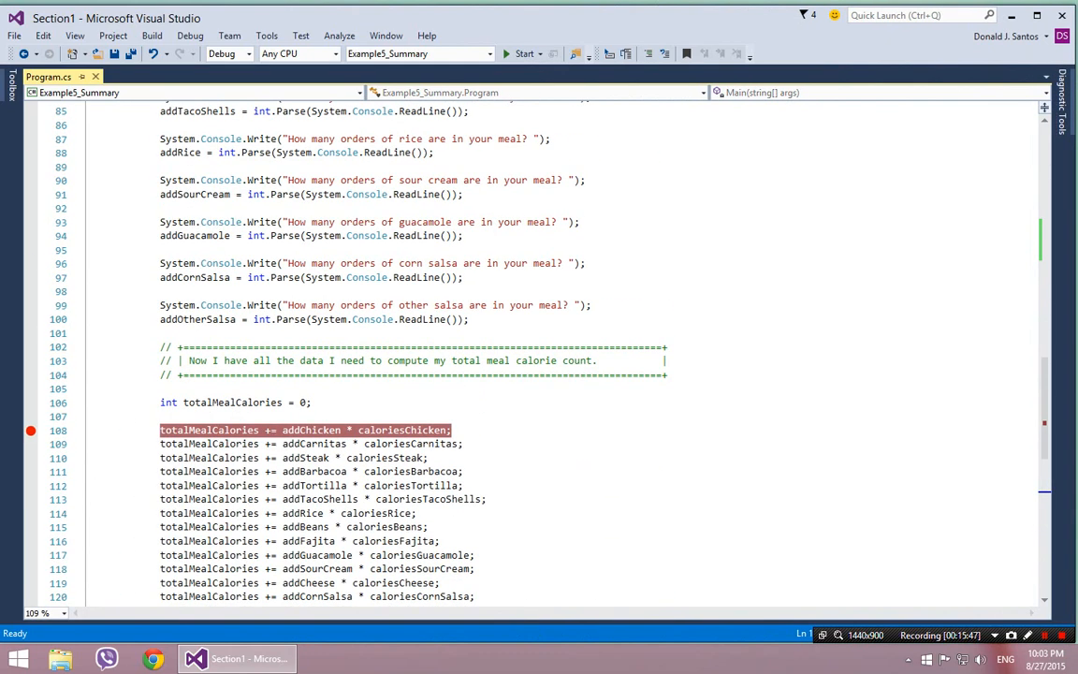
Step: Scroll Program.cs back up to the calorie constants
scroll("up", 3)
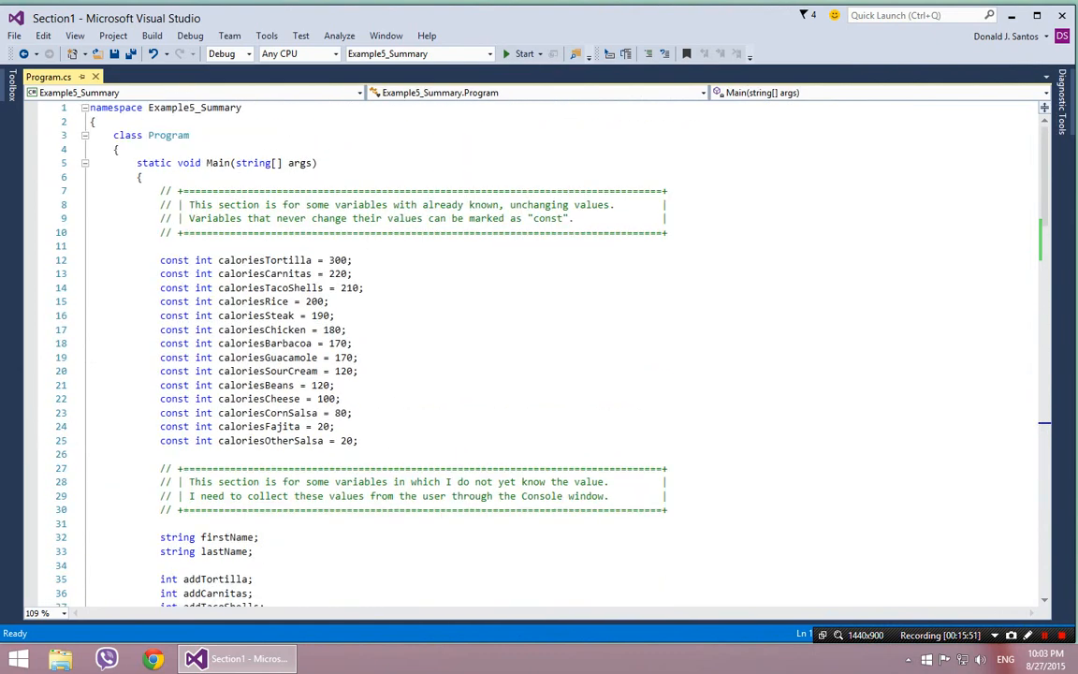
Step: Restart the program and enter quantities 0, 1, 0, 1, 0, 1, 0 for the ingredient prompts
left_click(524, 53)
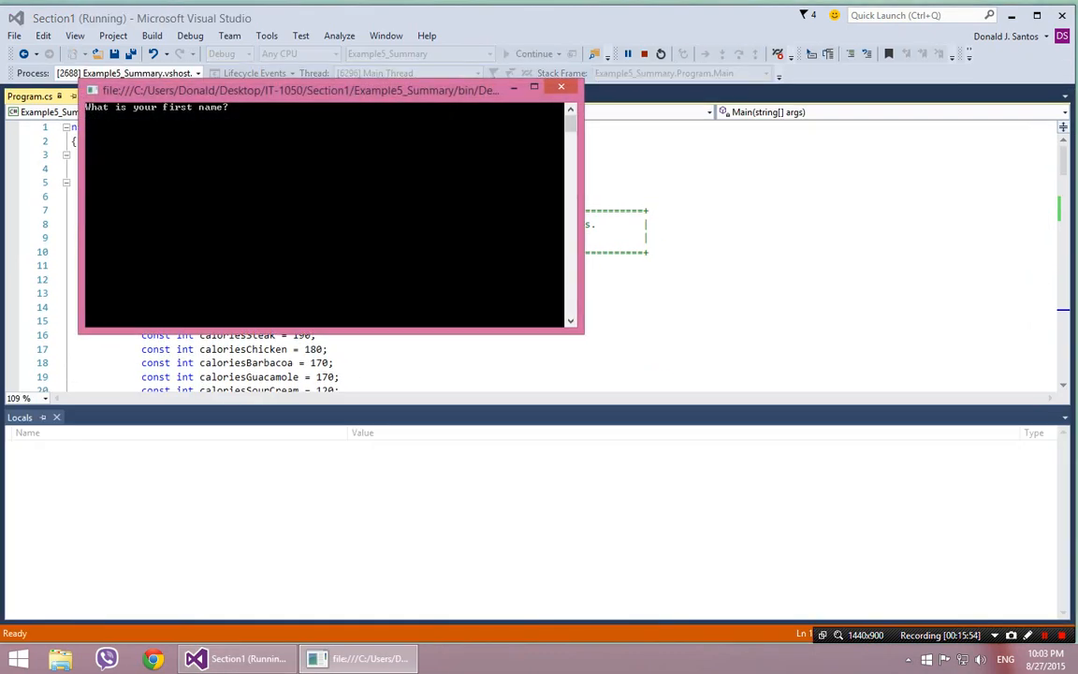
left_click_drag(299, 90, 519, 128)
type("Jon")
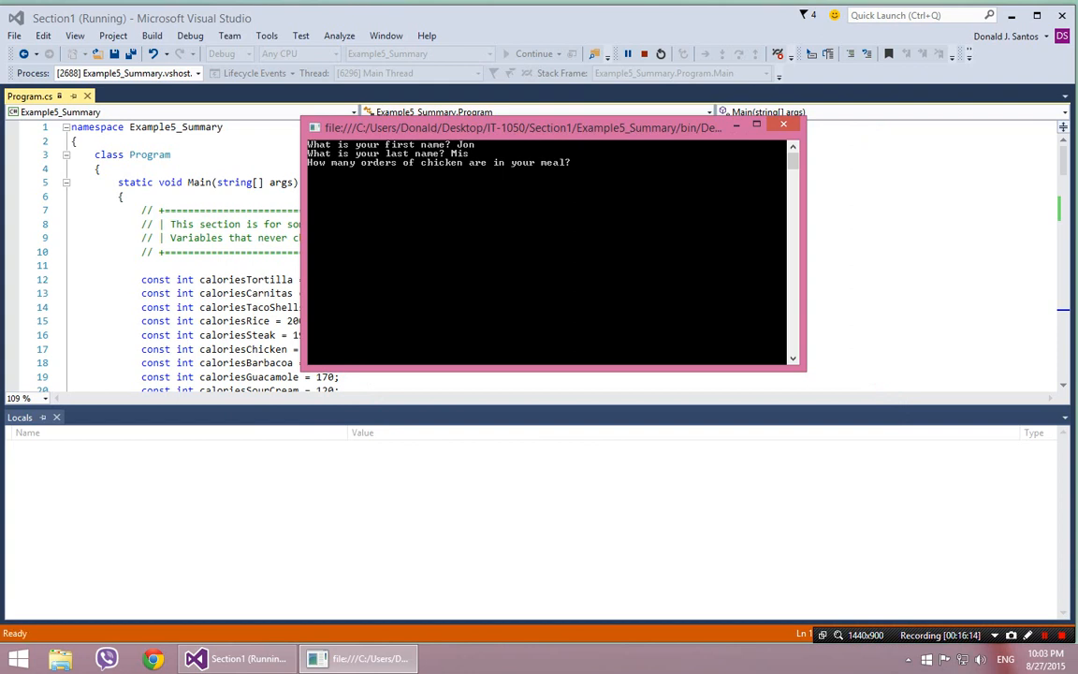
type("0")
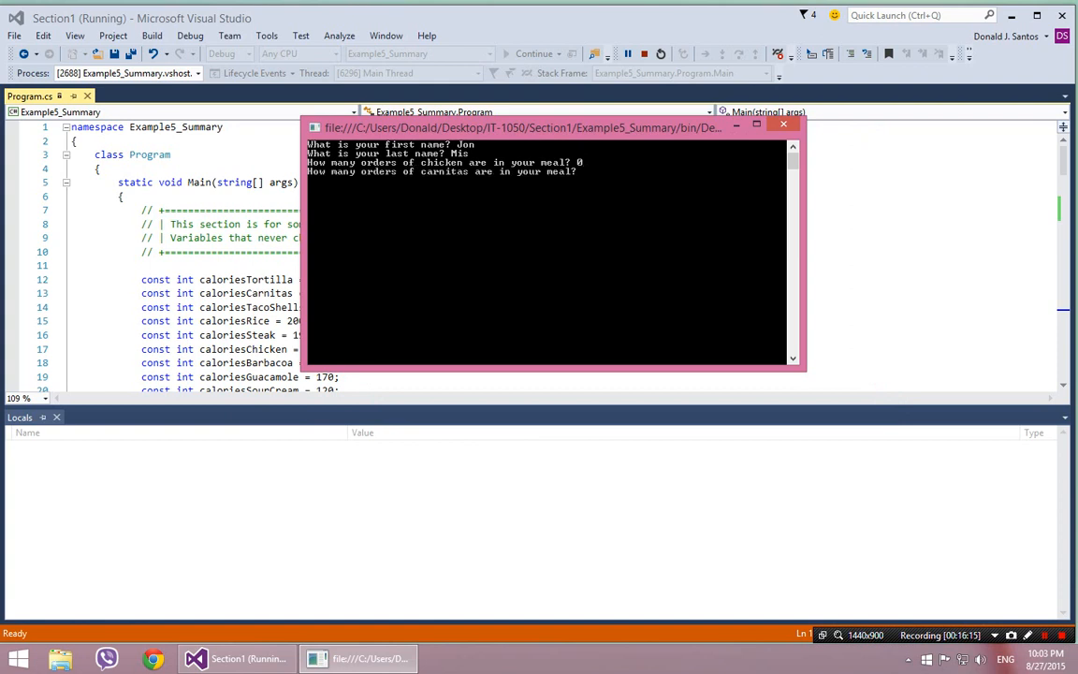
type("1")
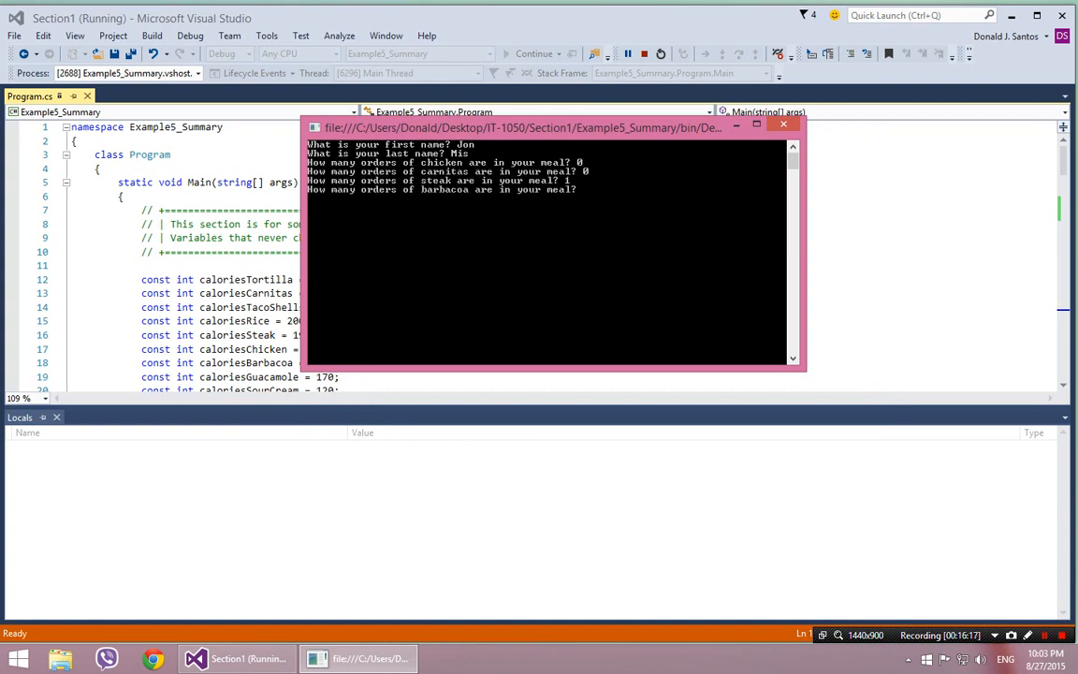
type("0")
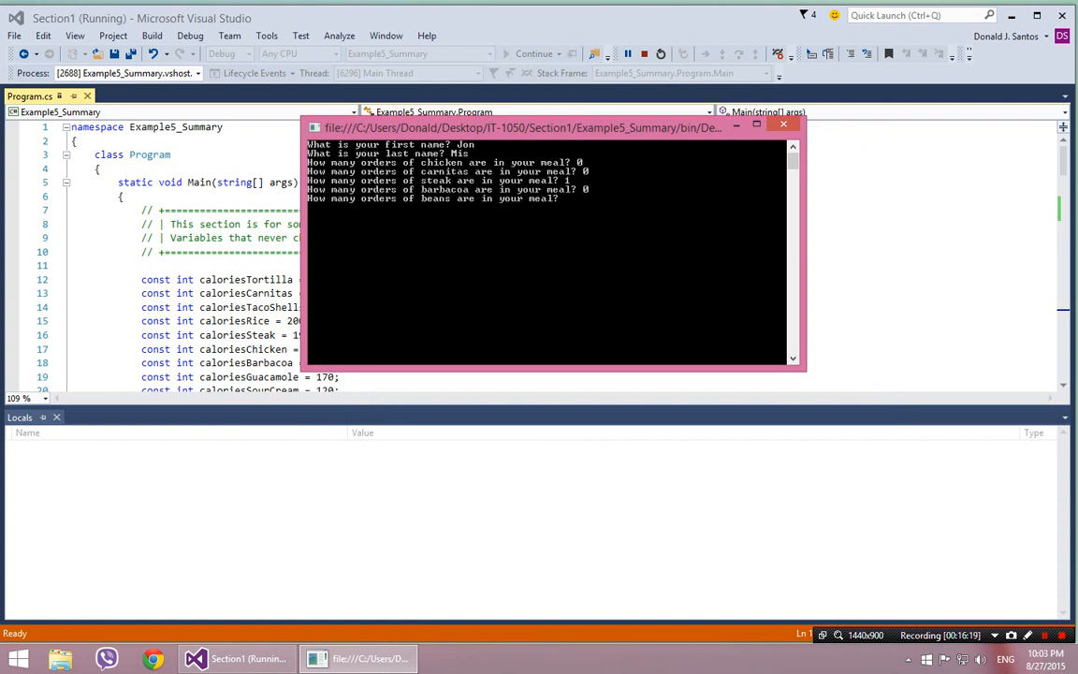
type("1")
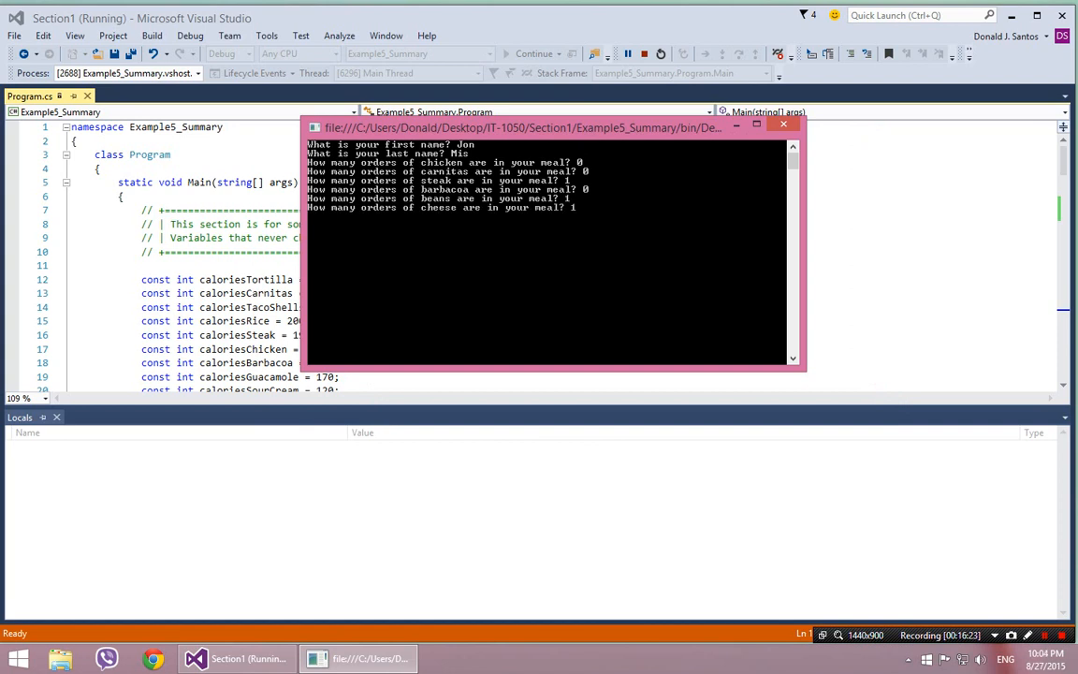
type("0")
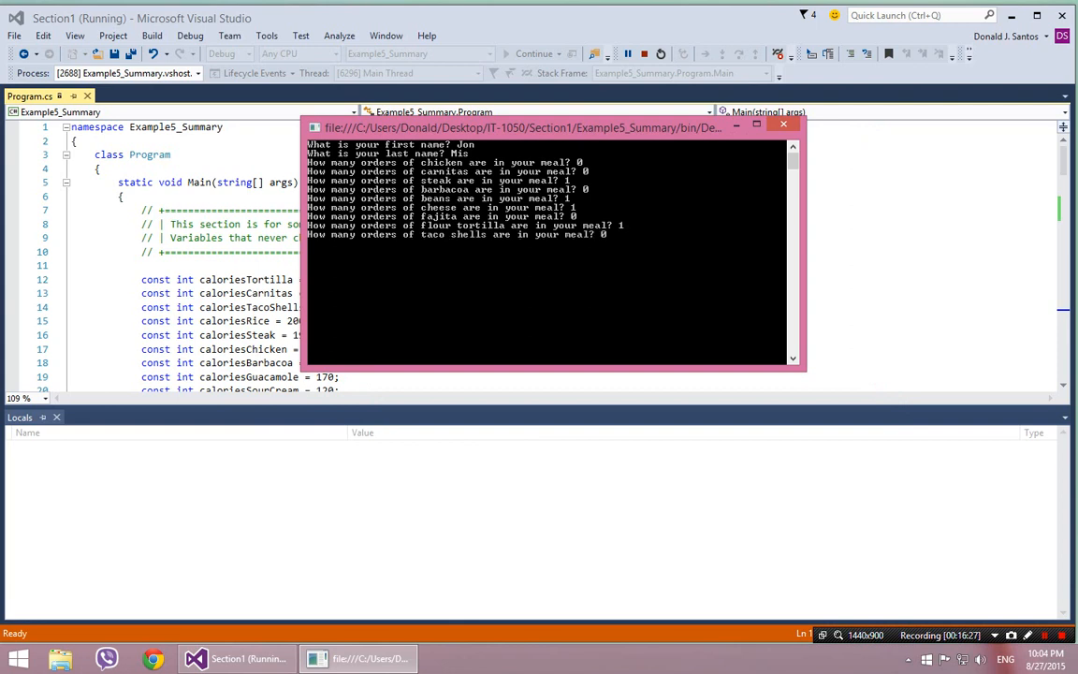
type("1")
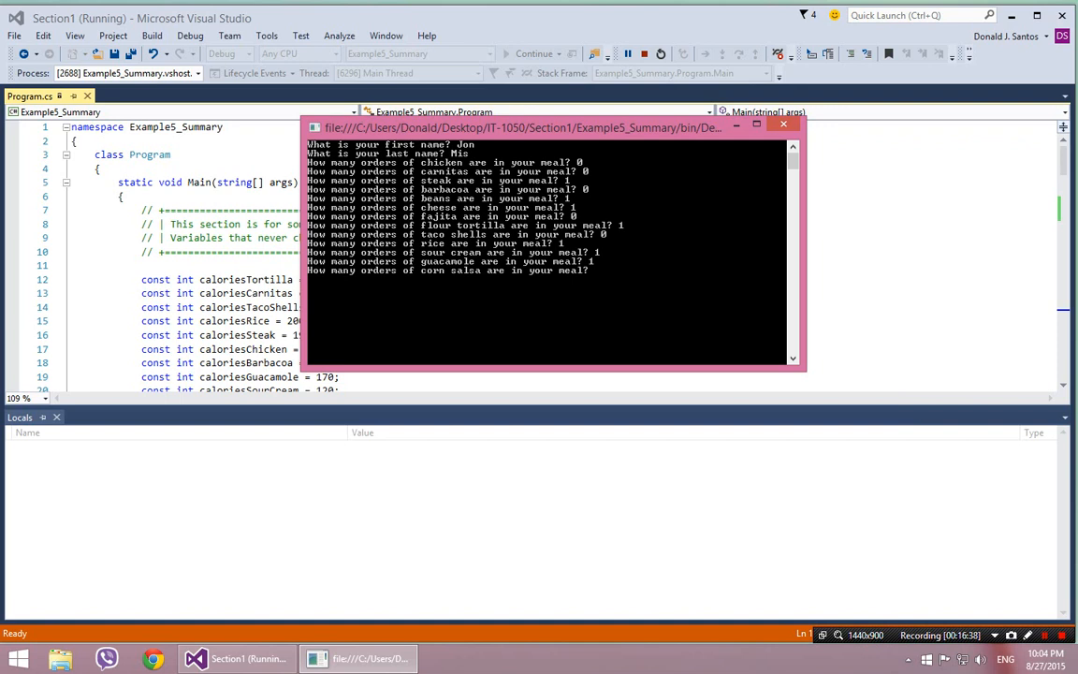
type("0")
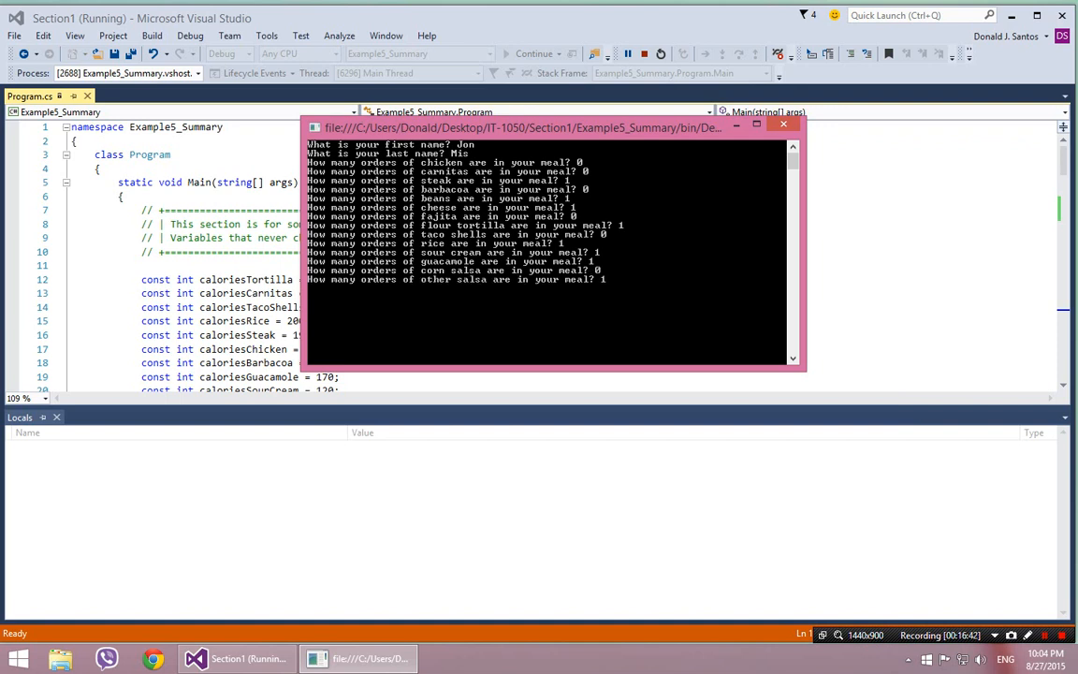
key("enter")
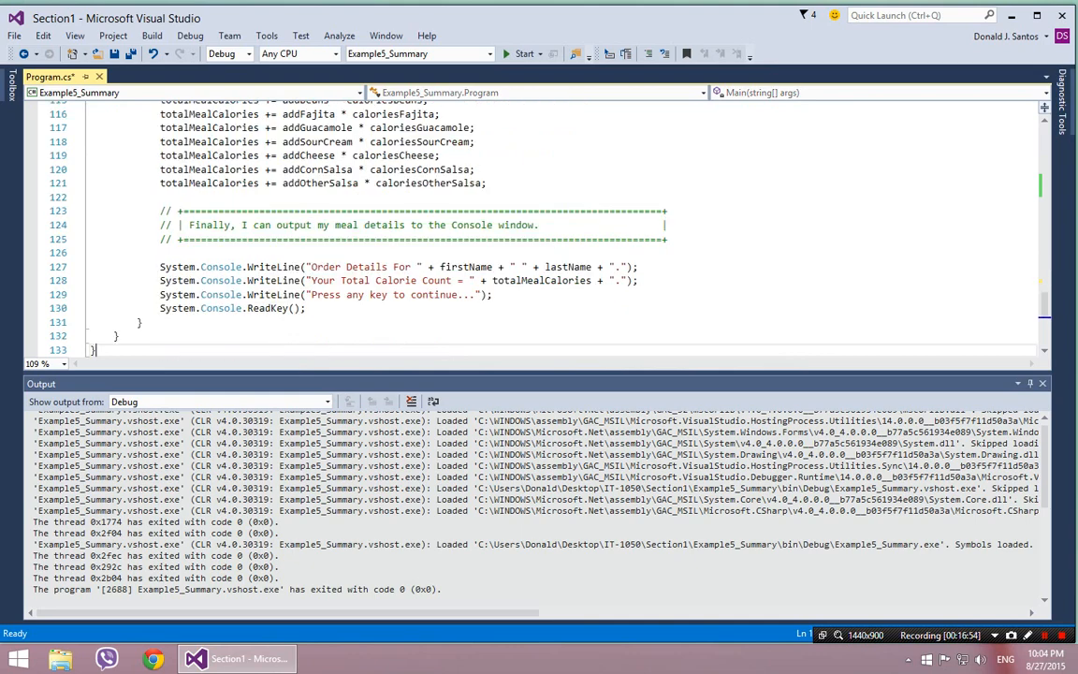
Step: Save Program.cs with Ctrl+S and scroll back to the calorie constants
key("ctrl+s")
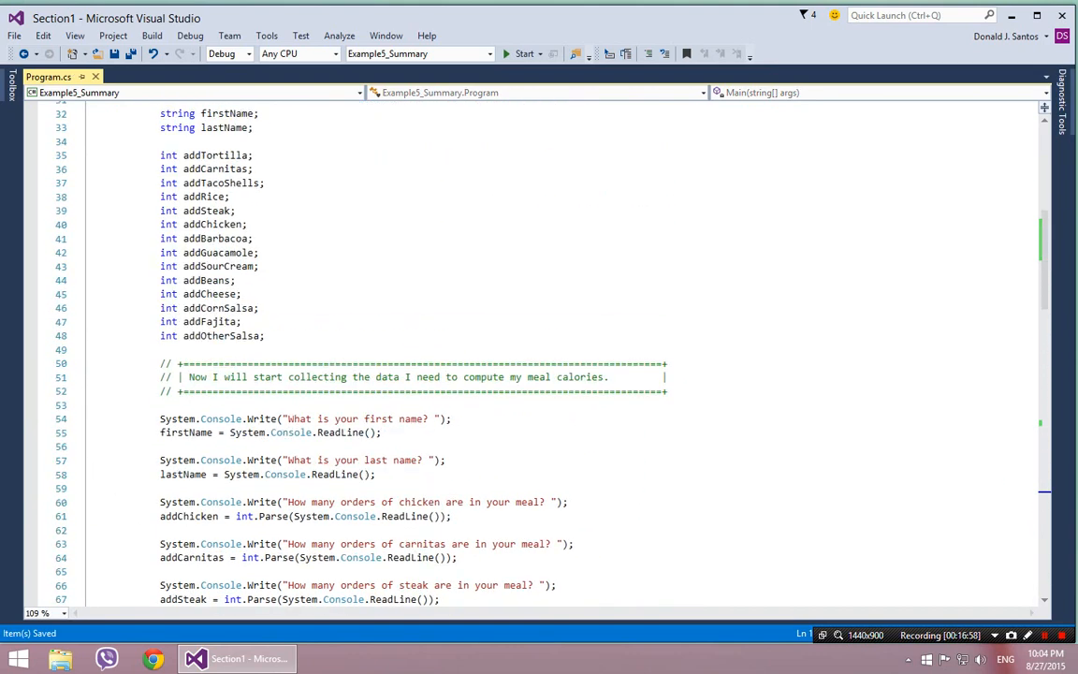
scroll("down", 3)
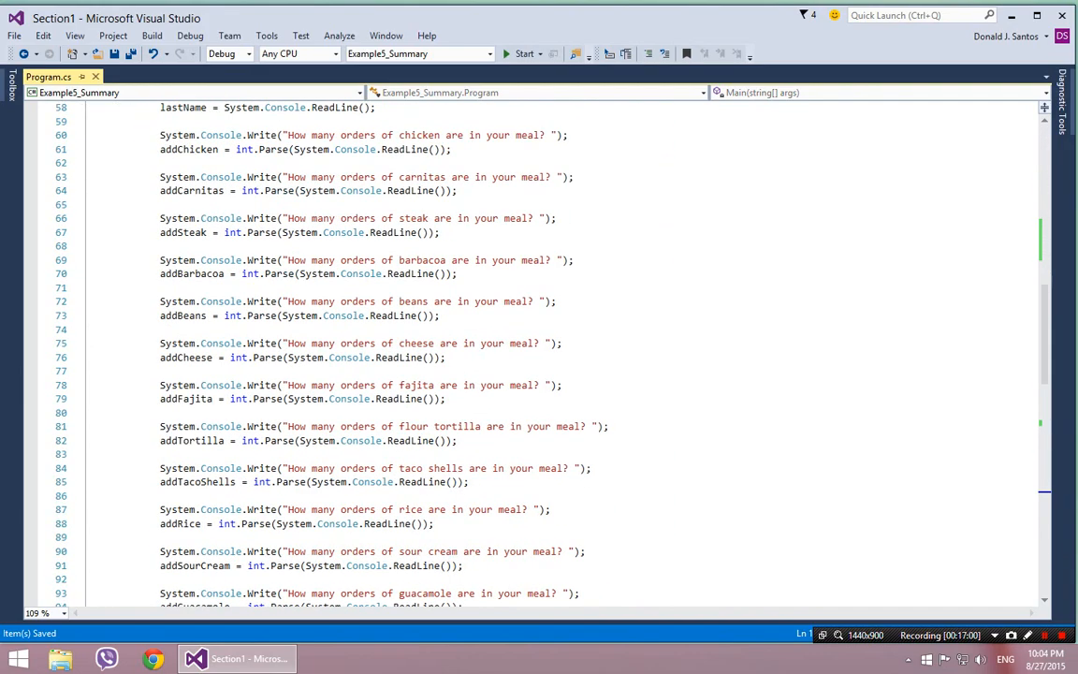
scroll("down", 3)
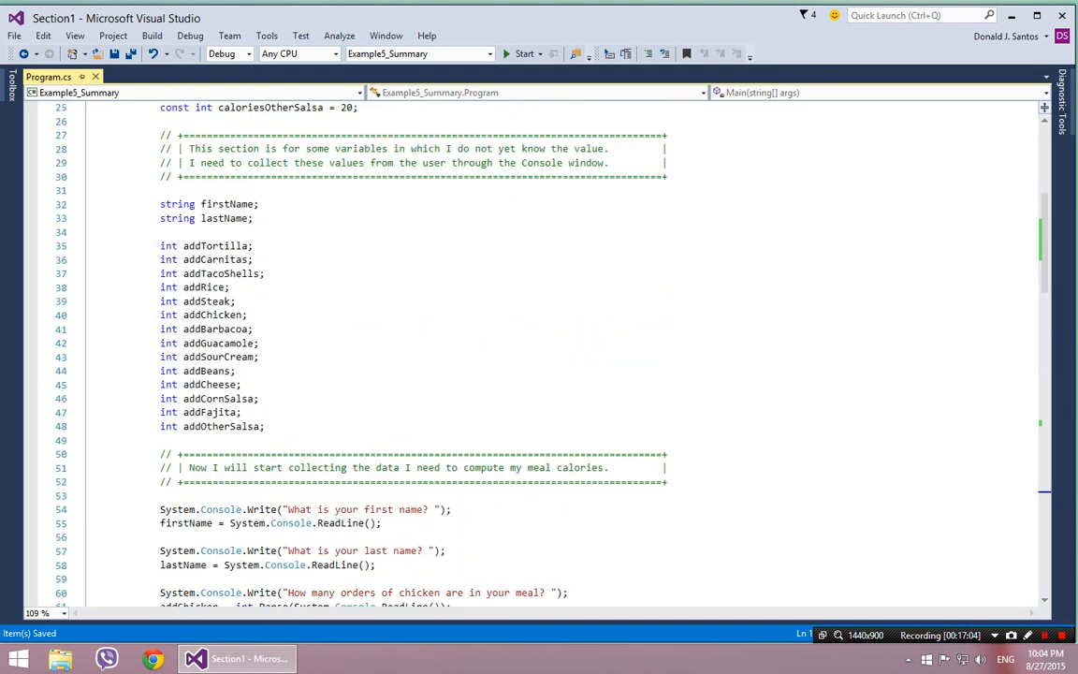
scroll("up", 3)
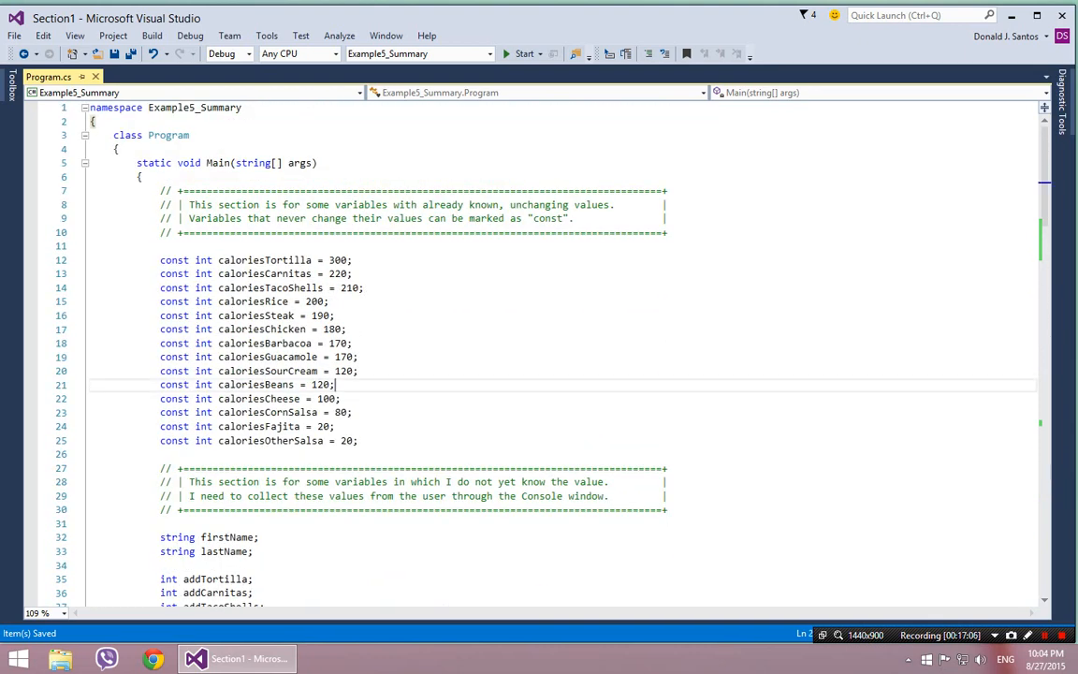